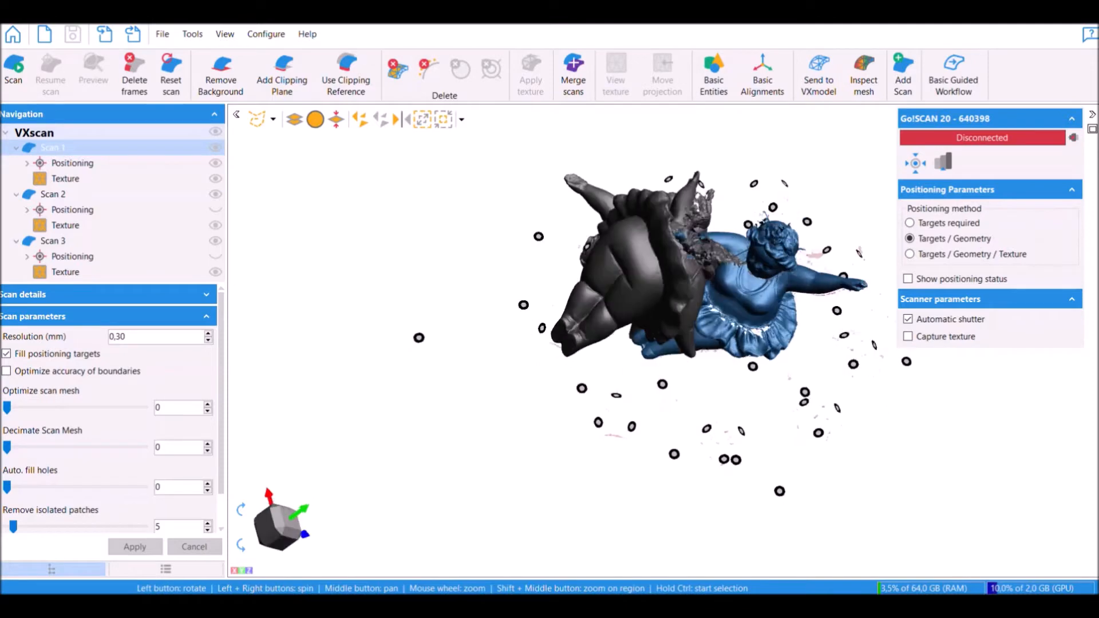
# Start Merge scans in manual pre-alignment, pick two matching points on Scan 2 and Scan 1, and best-fit them.
pyautogui.click(572, 74)
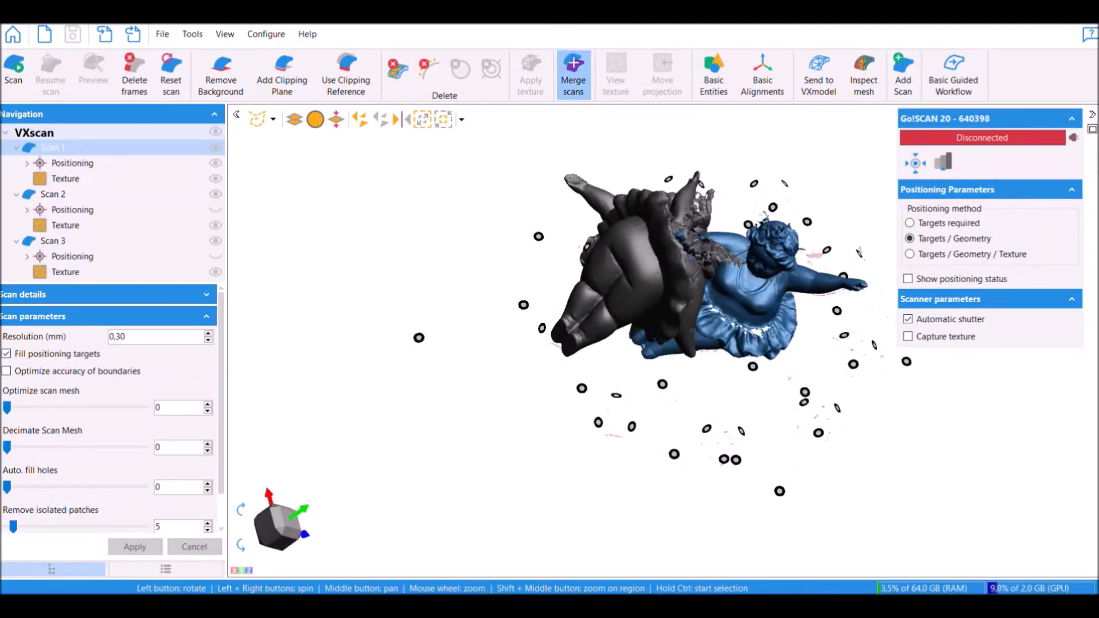
pyautogui.click(572, 73)
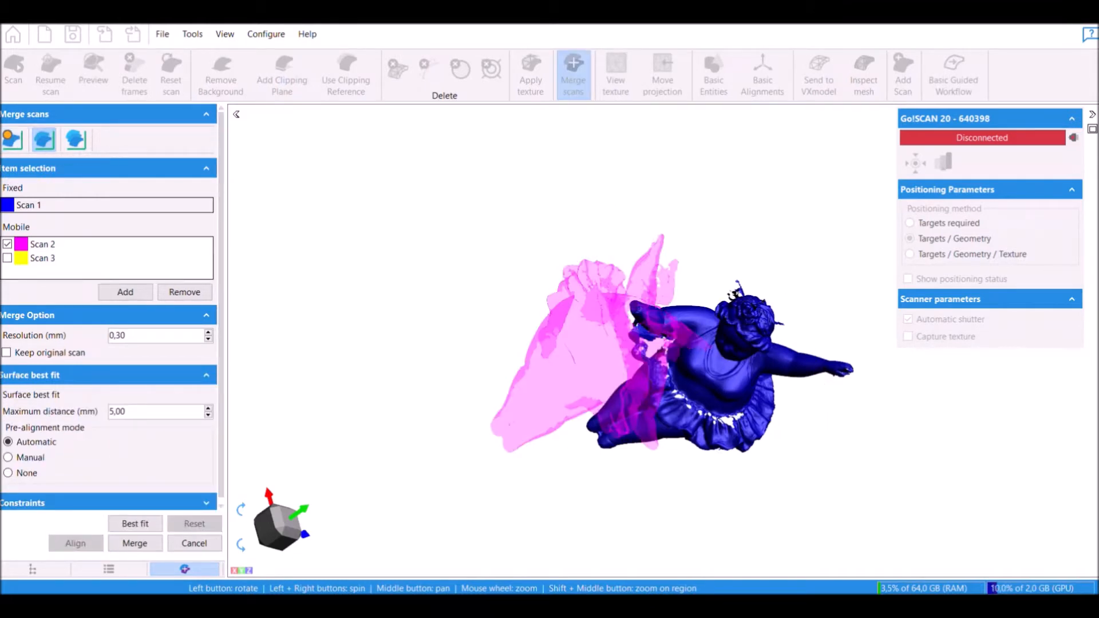
pyautogui.click(8, 458)
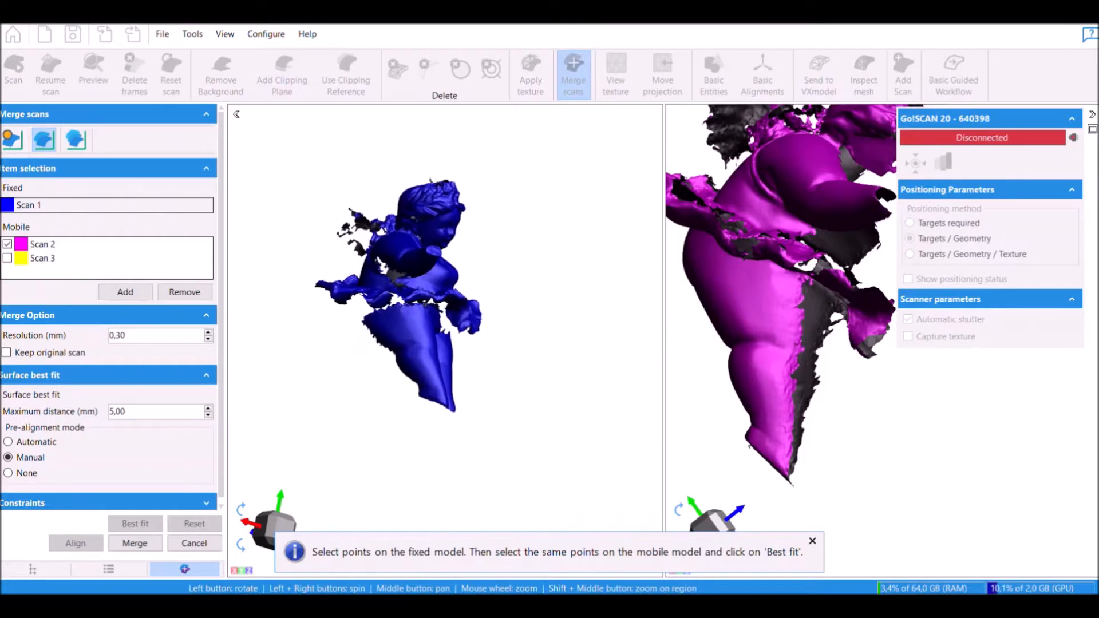
pyautogui.click(373, 218)
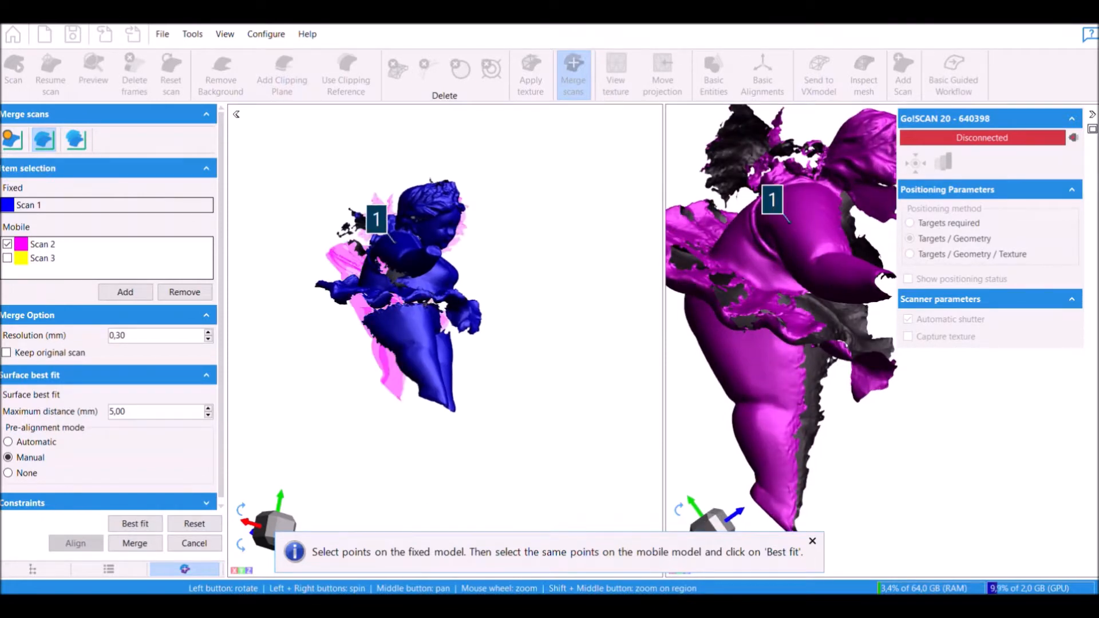
pyautogui.click(380, 304)
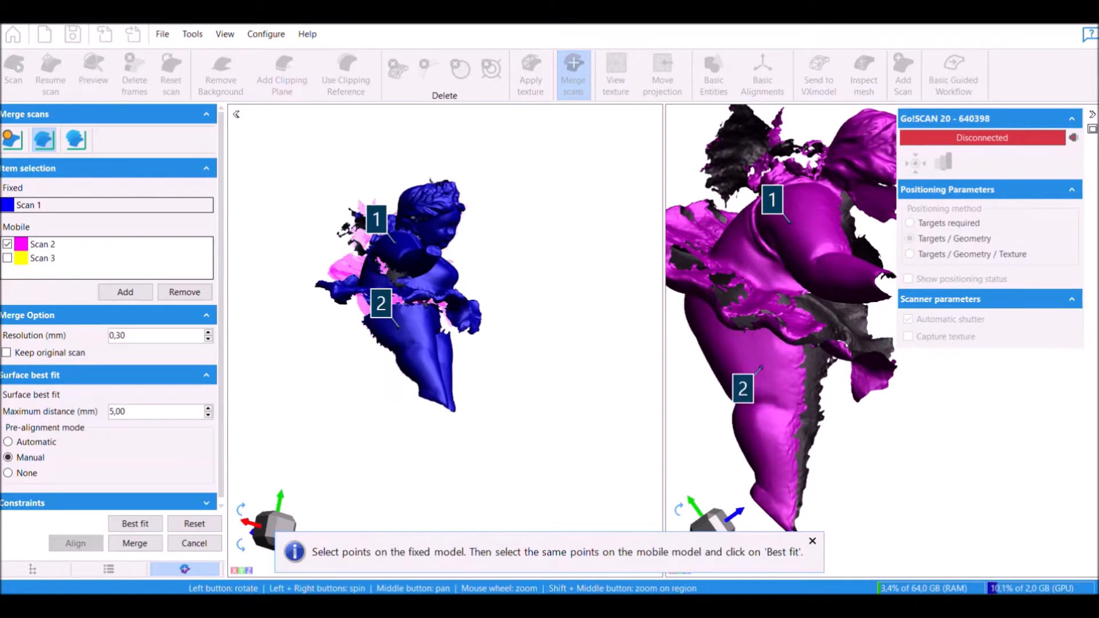
pyautogui.click(397, 238)
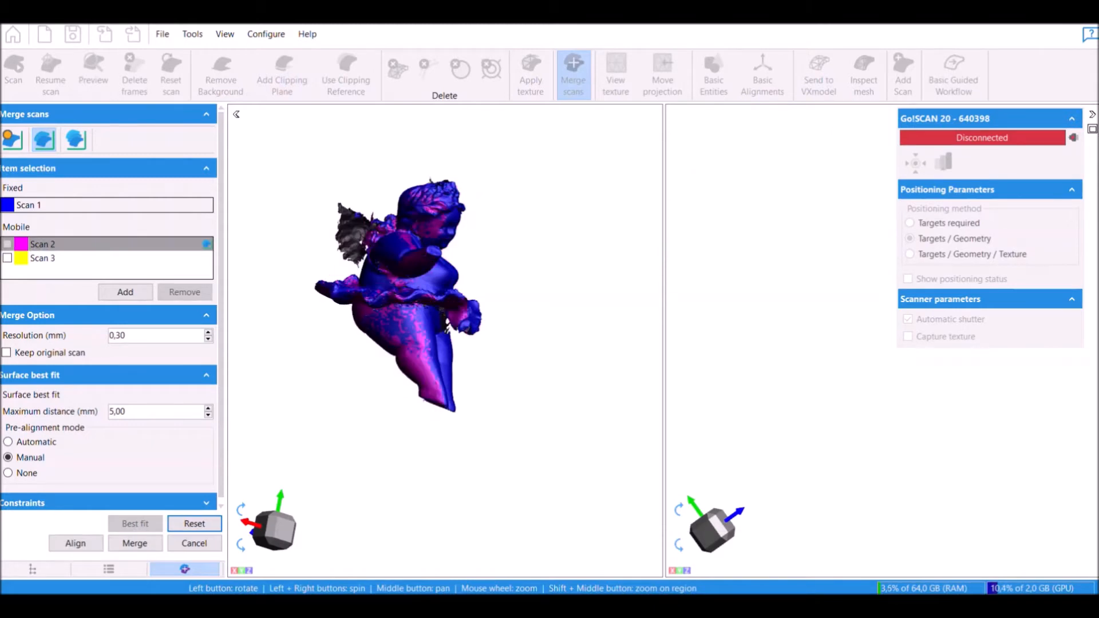
# Select Scan 3 as mobile, pick three matching points against Scan 1, and best-fit it.
pyautogui.click(7, 258)
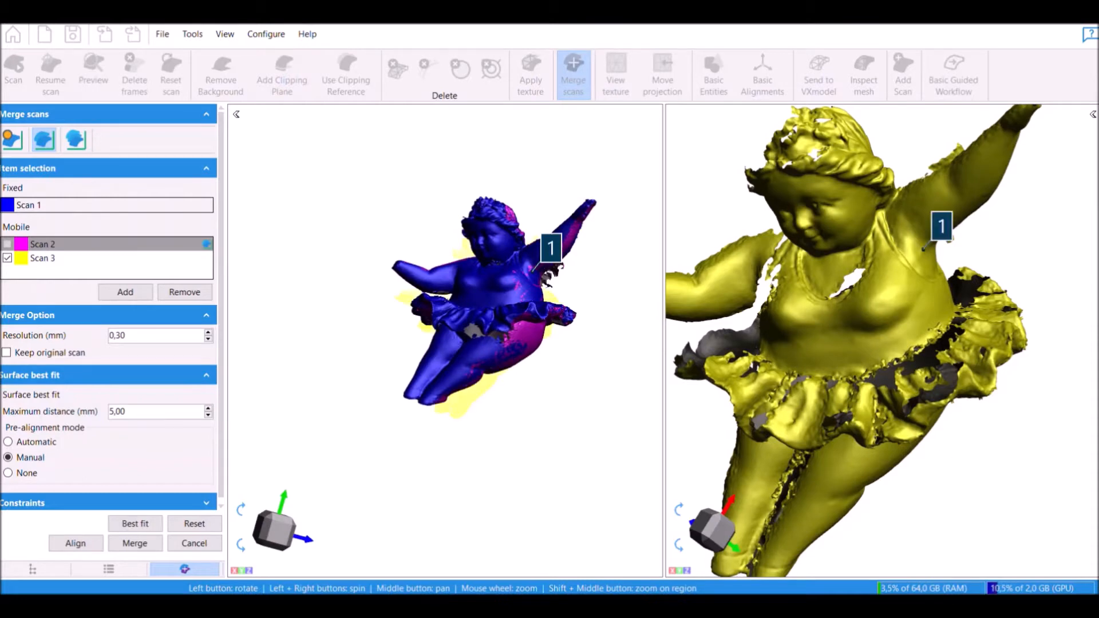
pyautogui.click(551, 268)
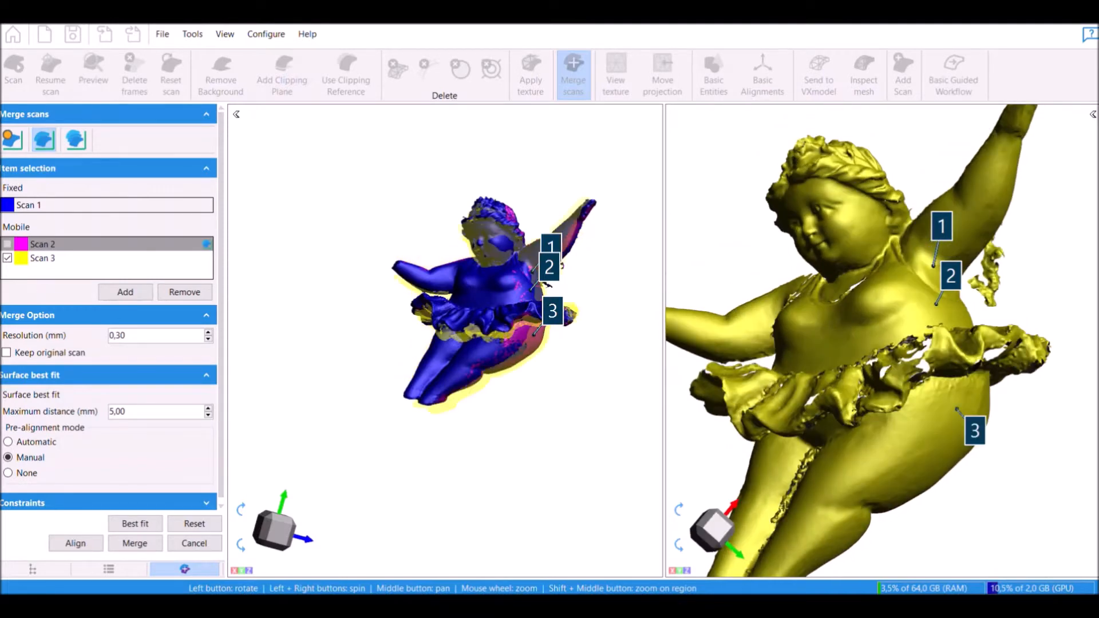
pyautogui.click(135, 523)
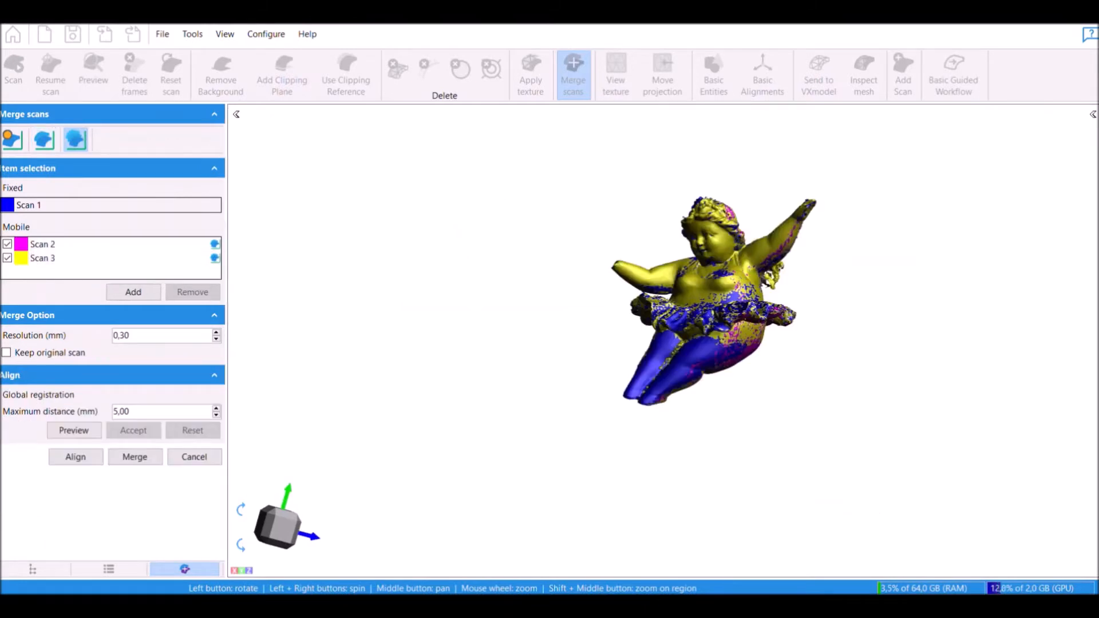
# Run Merge on the three aligned scans to produce one combined scan.
pyautogui.click(135, 457)
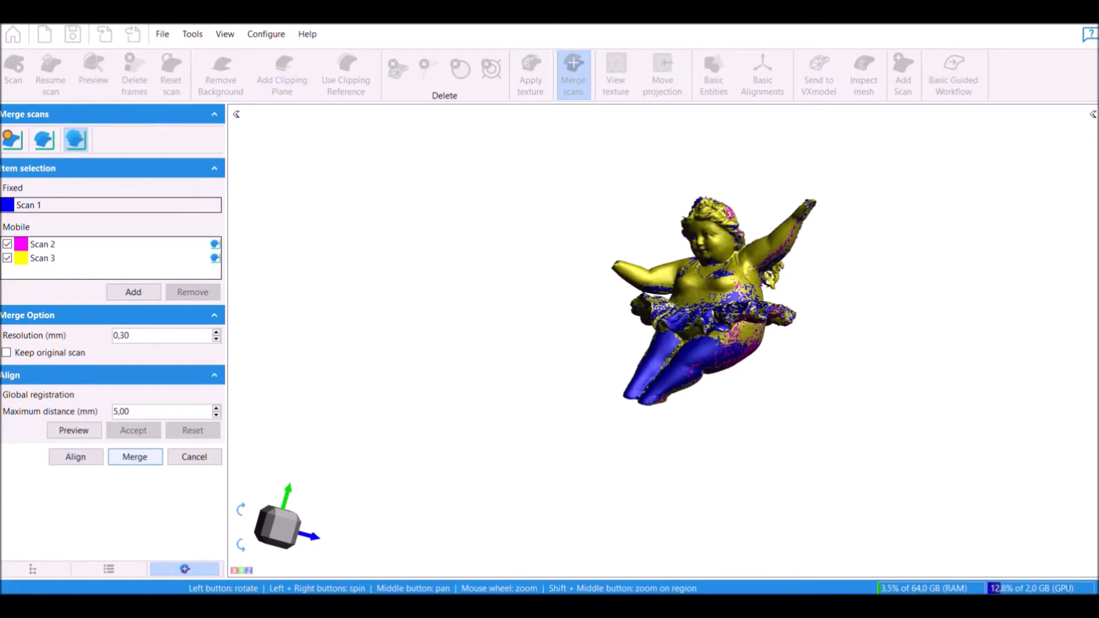
pyautogui.click(135, 457)
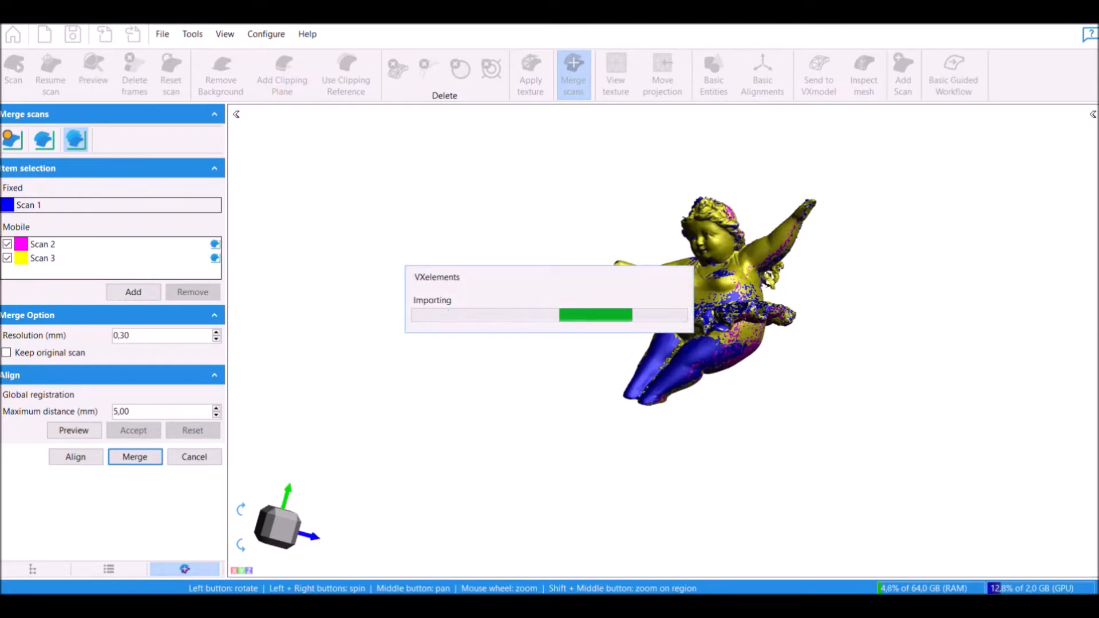
pyautogui.click(135, 457)
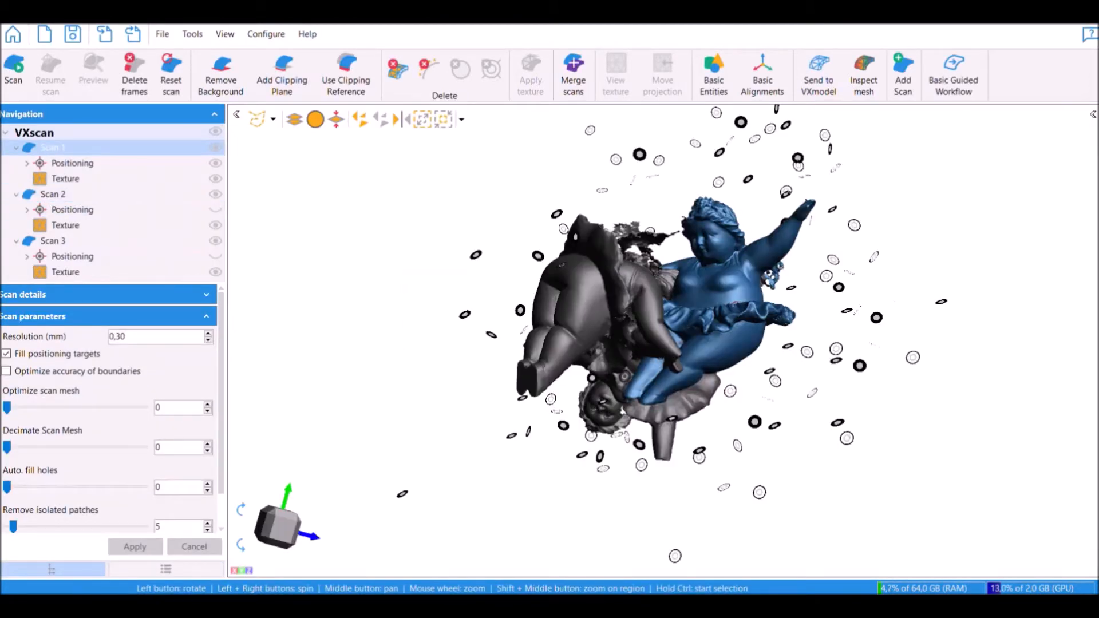
# Show only the merged Scan 1 result and orbit the complete cherub to inspect it.
pyautogui.rightClick(52, 147)
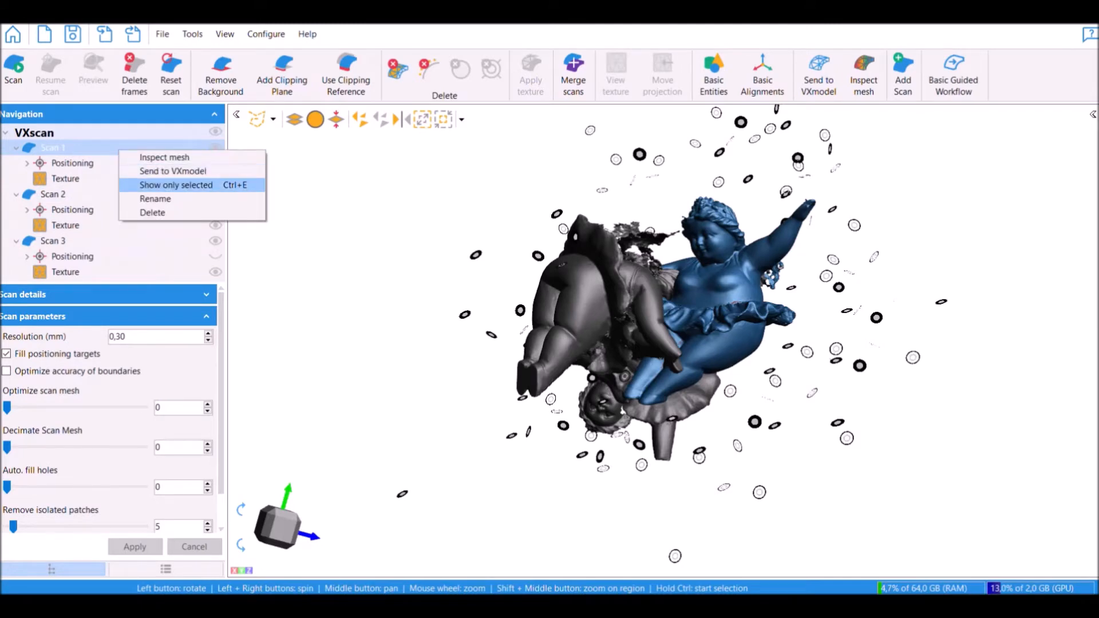
pyautogui.click(176, 184)
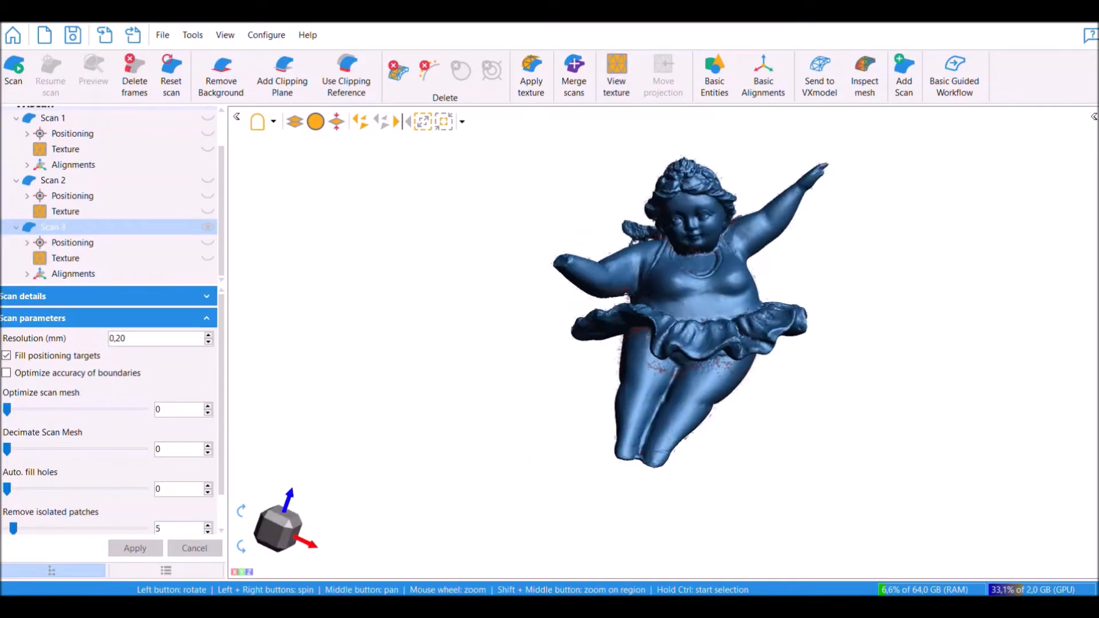
pyautogui.moveTo(687, 308); pyautogui.dragTo(693, 280)
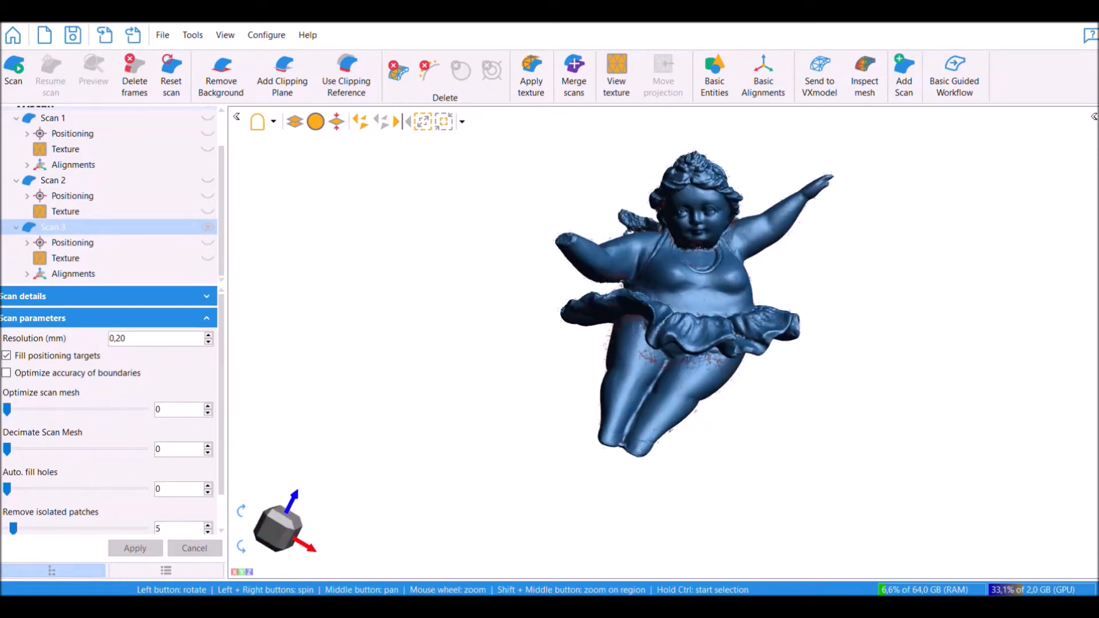
pyautogui.click(818, 75)
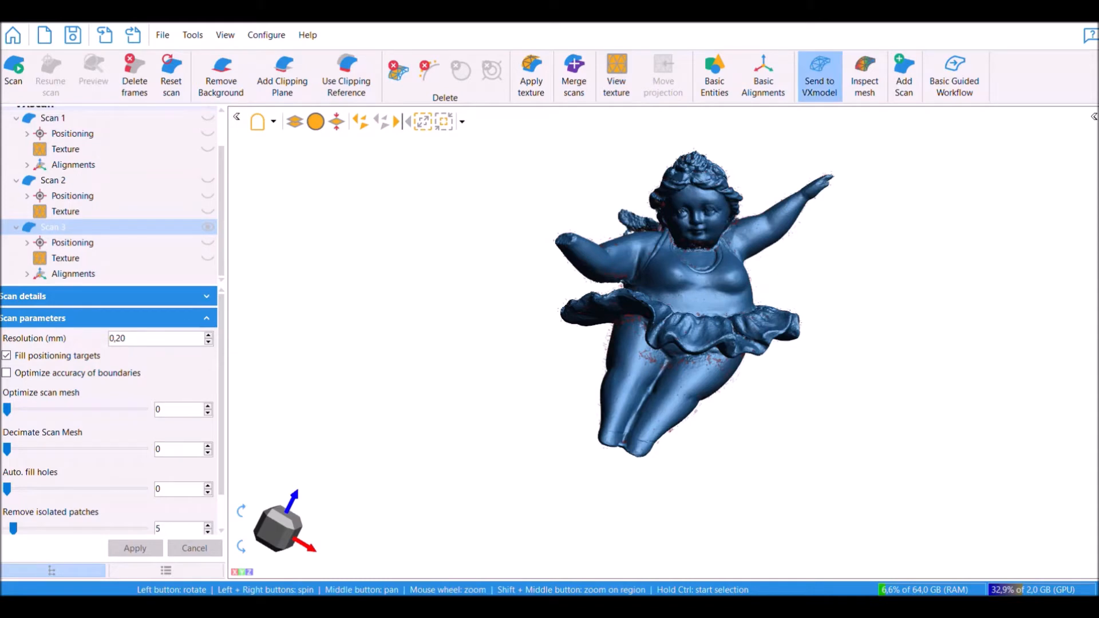
# Send the merged scan to VXmodel, hide its texture, and bring up the Clean mesh defect list.
pyautogui.click(135, 549)
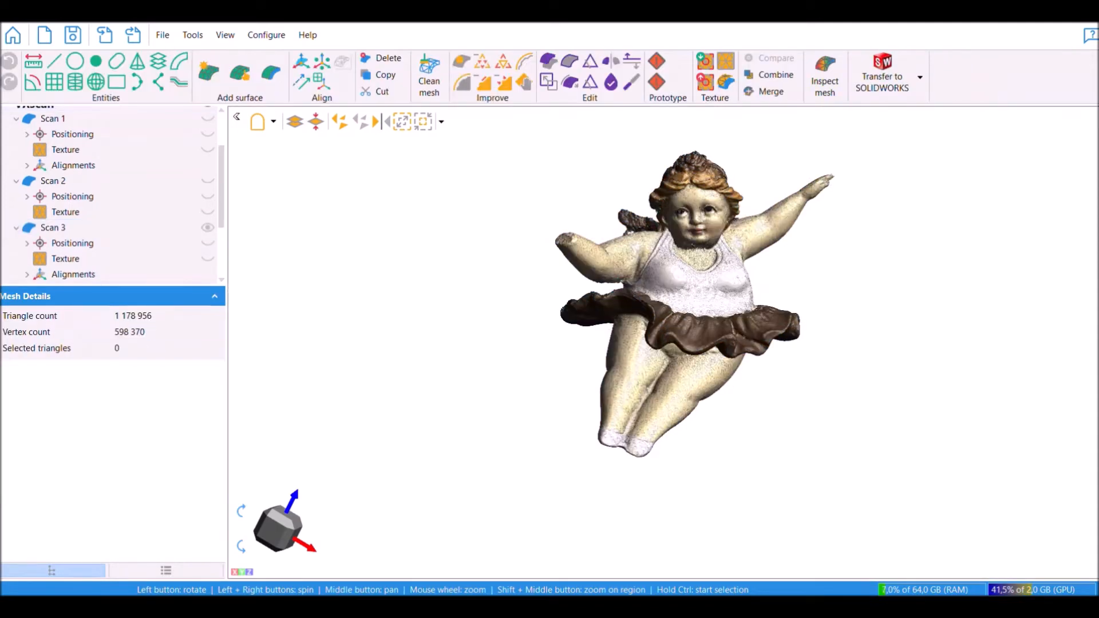
pyautogui.click(39, 243)
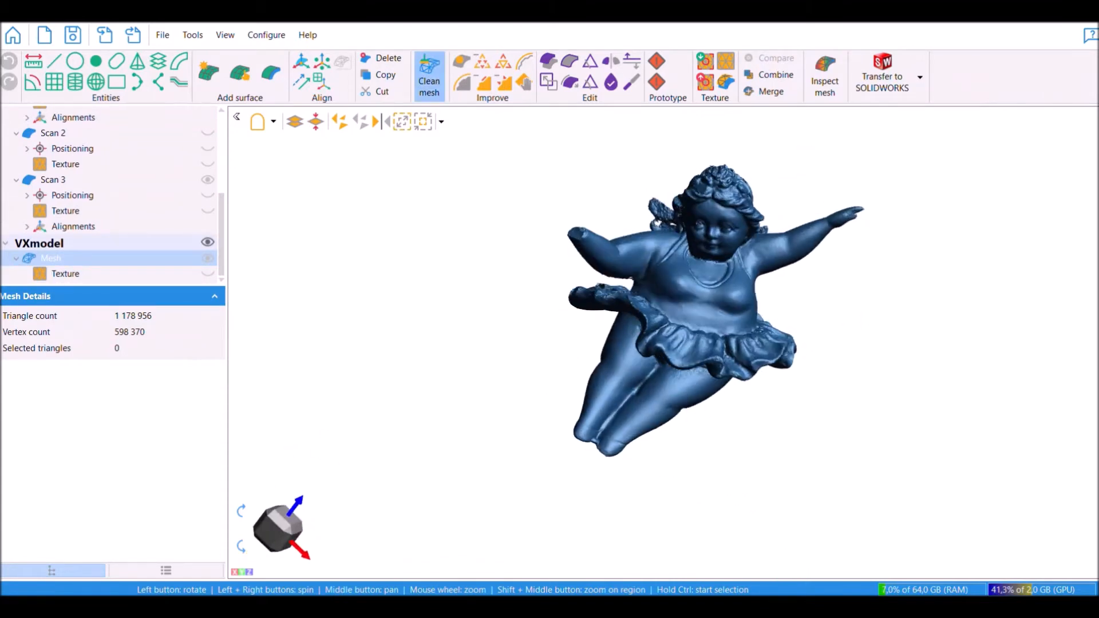
pyautogui.click(428, 76)
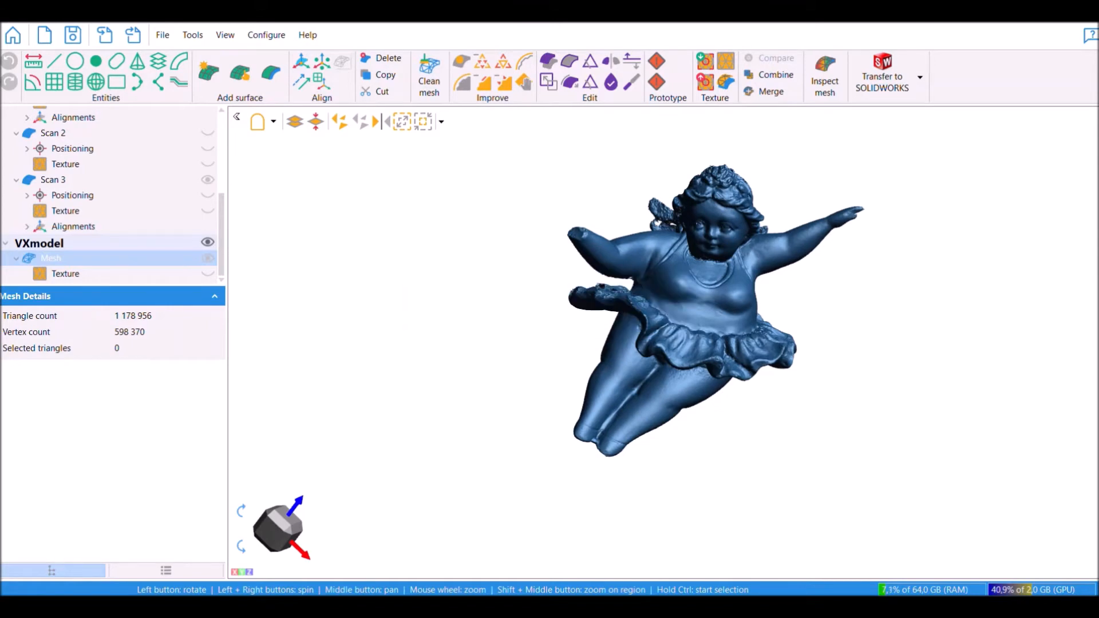
pyautogui.click(429, 75)
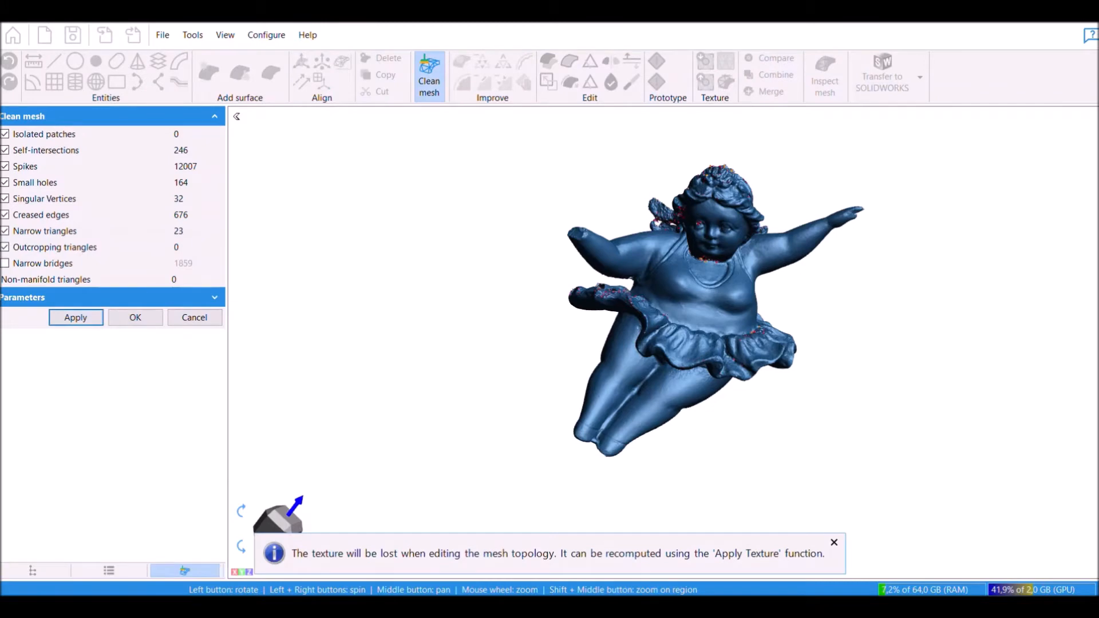
# Dismiss the texture-loss notice, apply the mesh defect repairs and finish the cleanup.
pyautogui.click(76, 318)
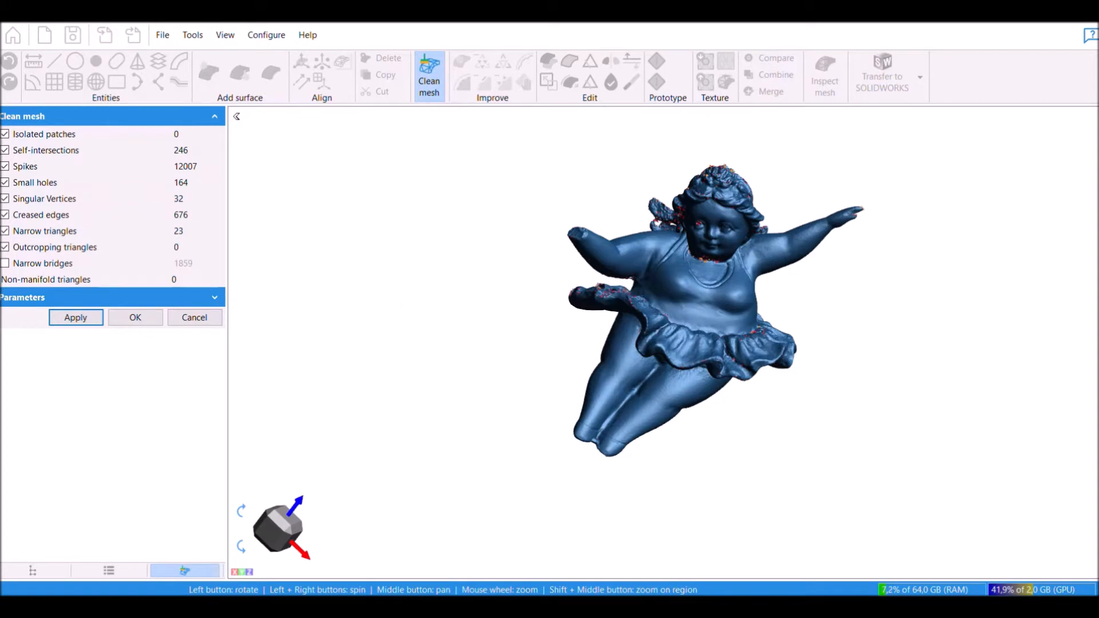
pyautogui.click(75, 317)
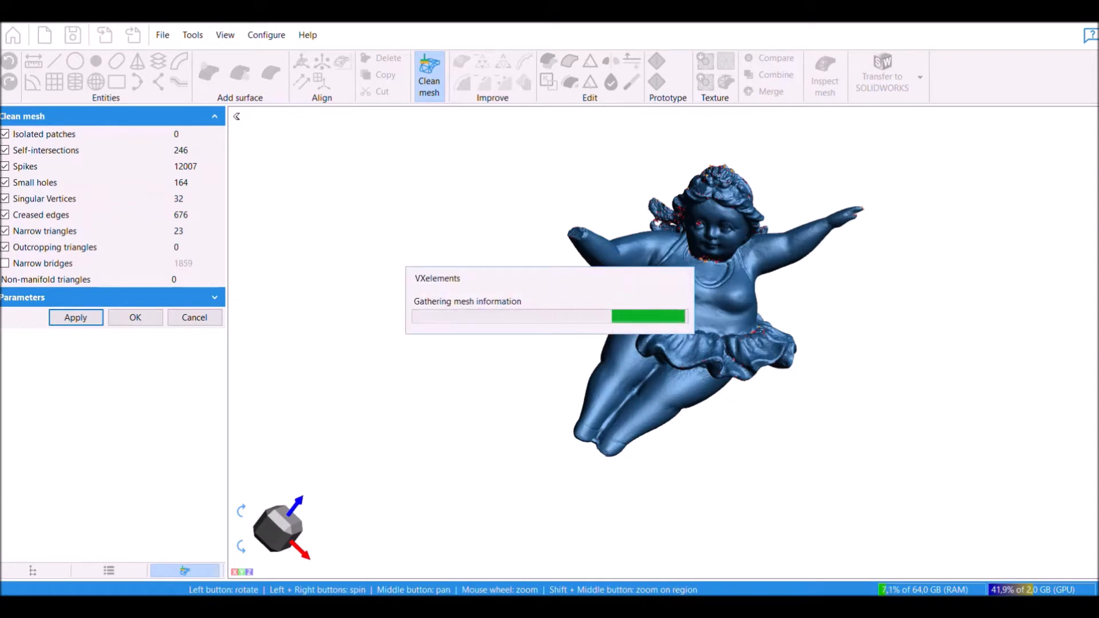
pyautogui.click(76, 317)
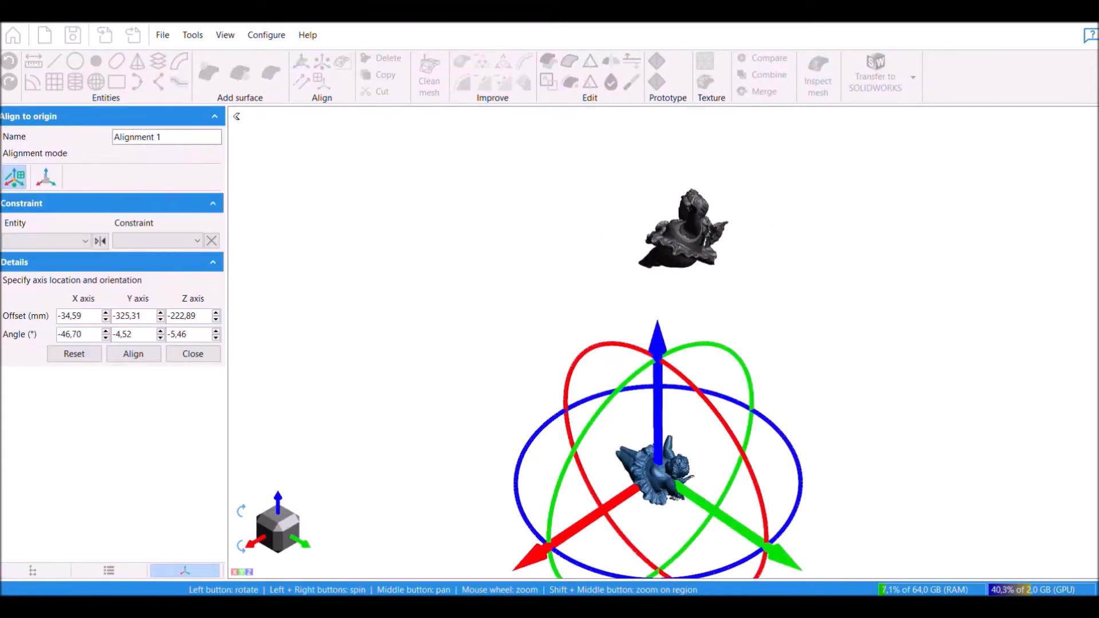
# Align the cleaned cherub mesh to the world origin and zoom in to fill the view.
pyautogui.click(192, 354)
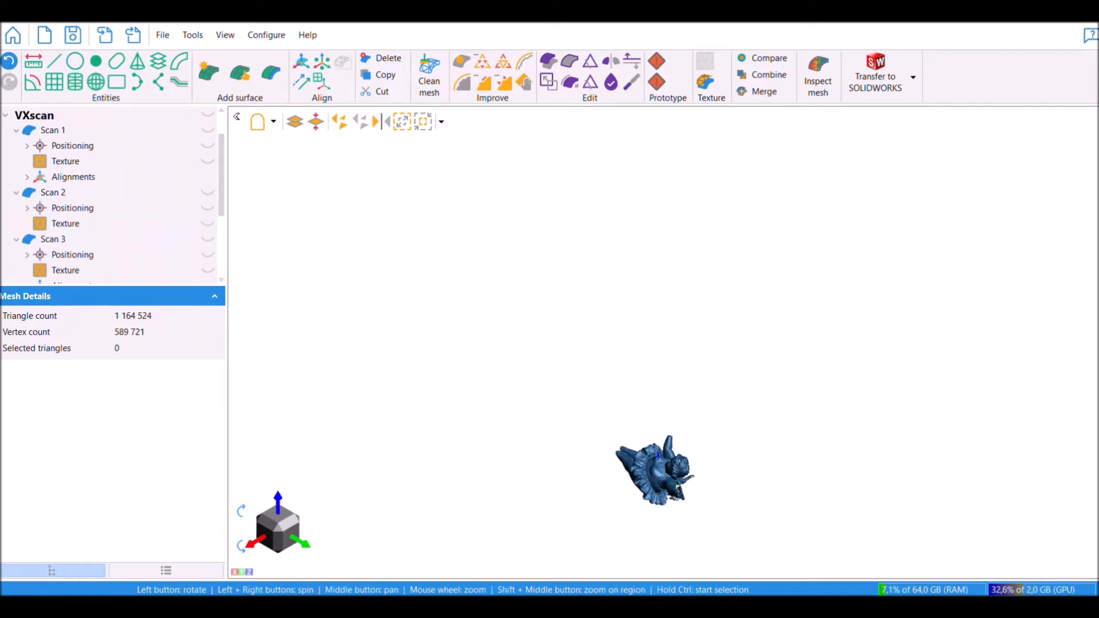
pyautogui.moveTo(655, 470); pyautogui.dragTo(547, 245)
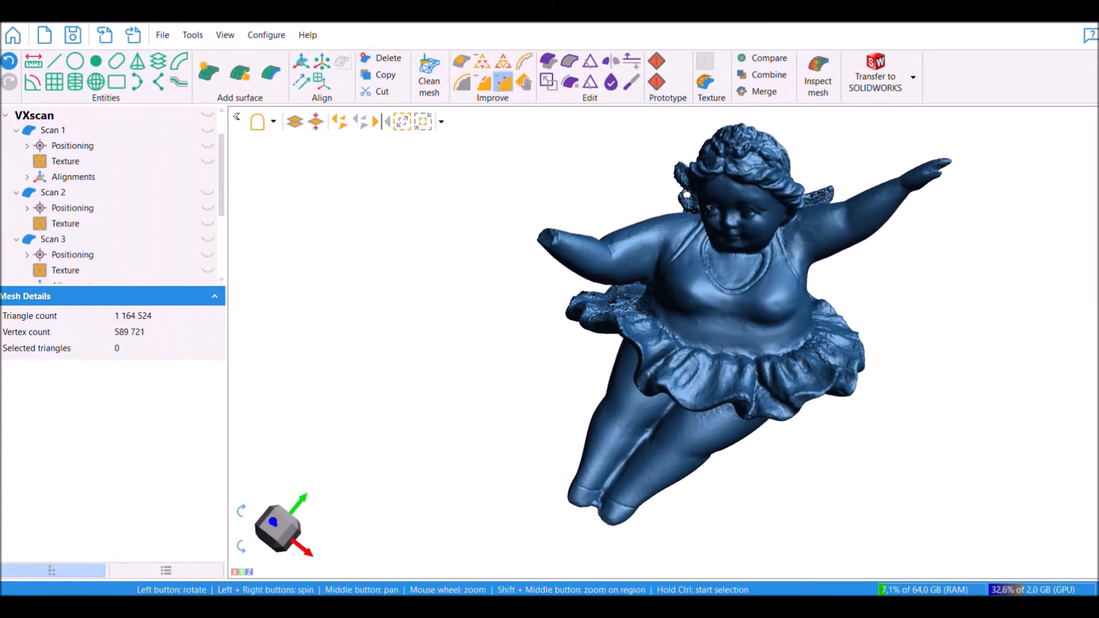
# Remove spikes from the cherub mesh at level 70, then again at level 95, and accept.
pyautogui.click(504, 79)
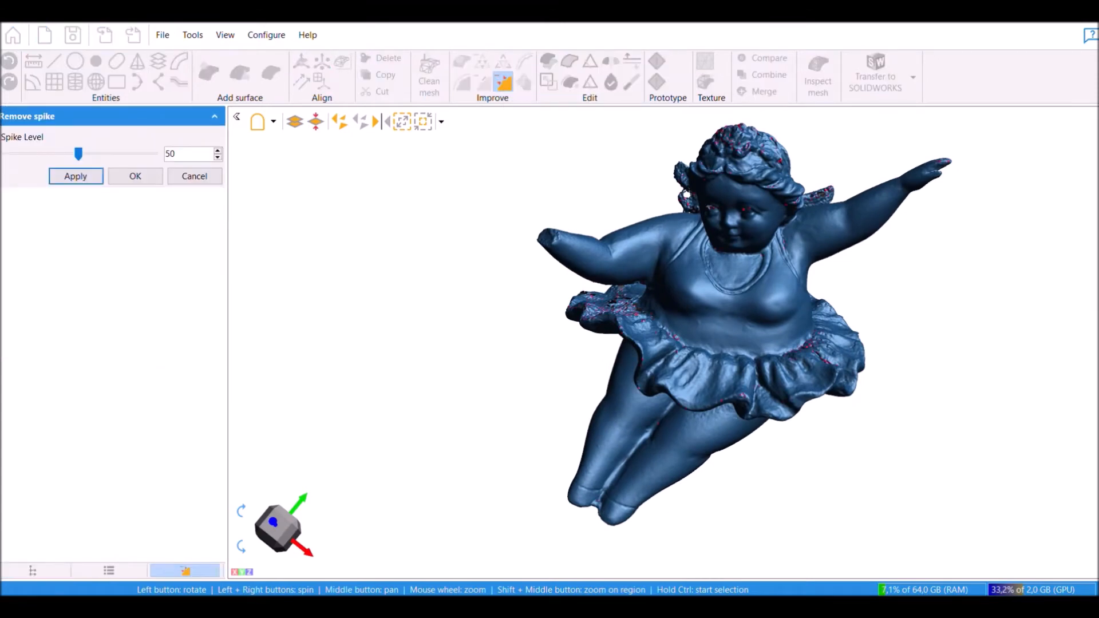
pyautogui.click(76, 176)
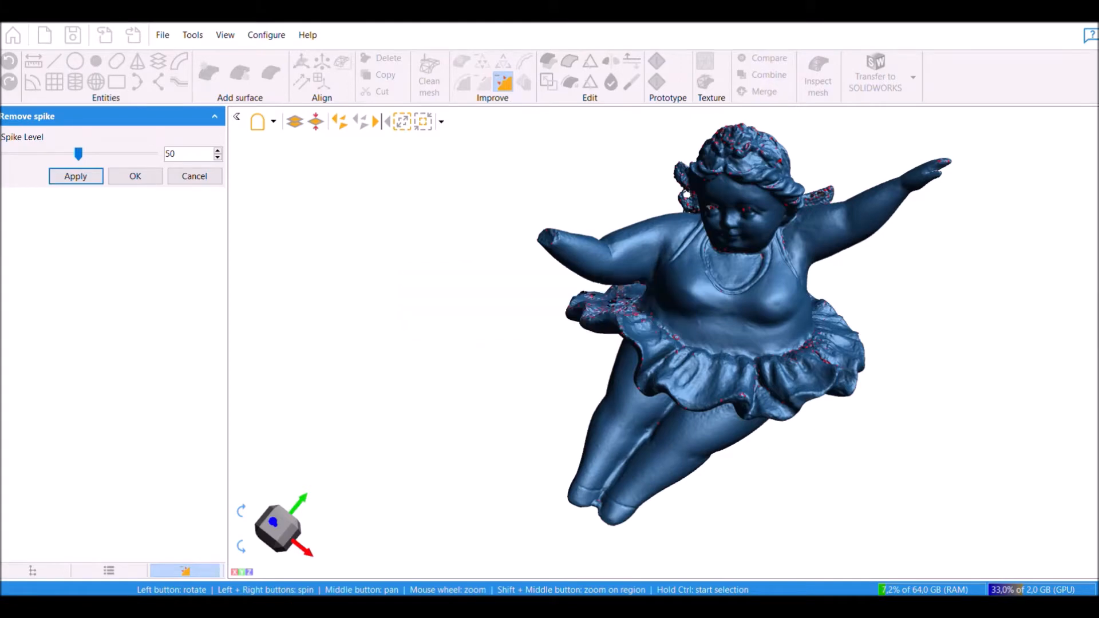
pyautogui.moveTo(79, 153); pyautogui.dragTo(108, 153)
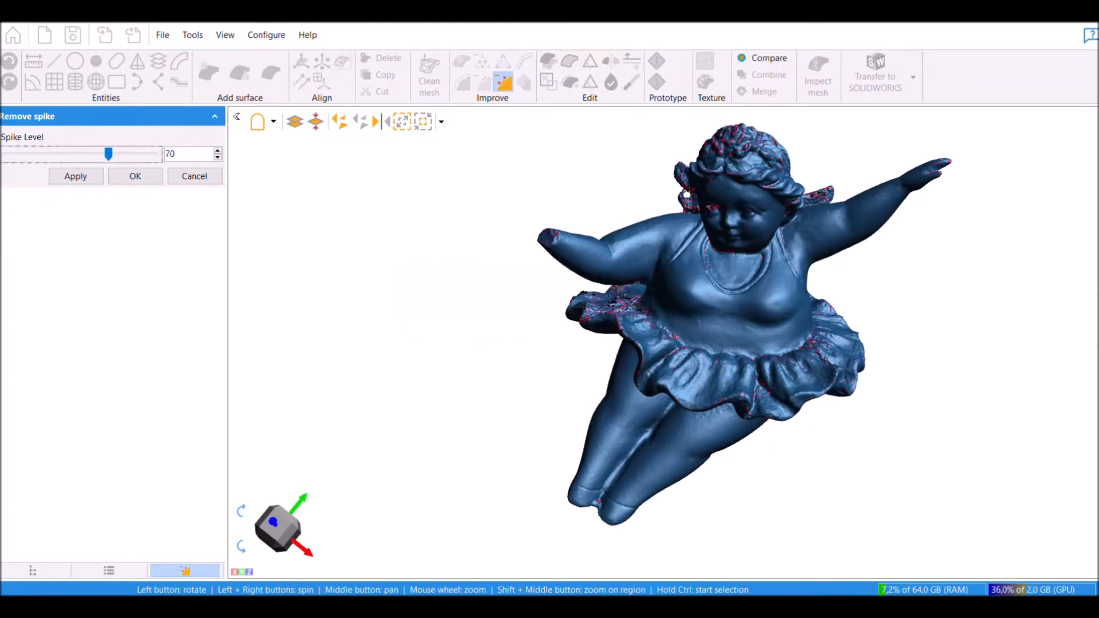
pyautogui.click(75, 177)
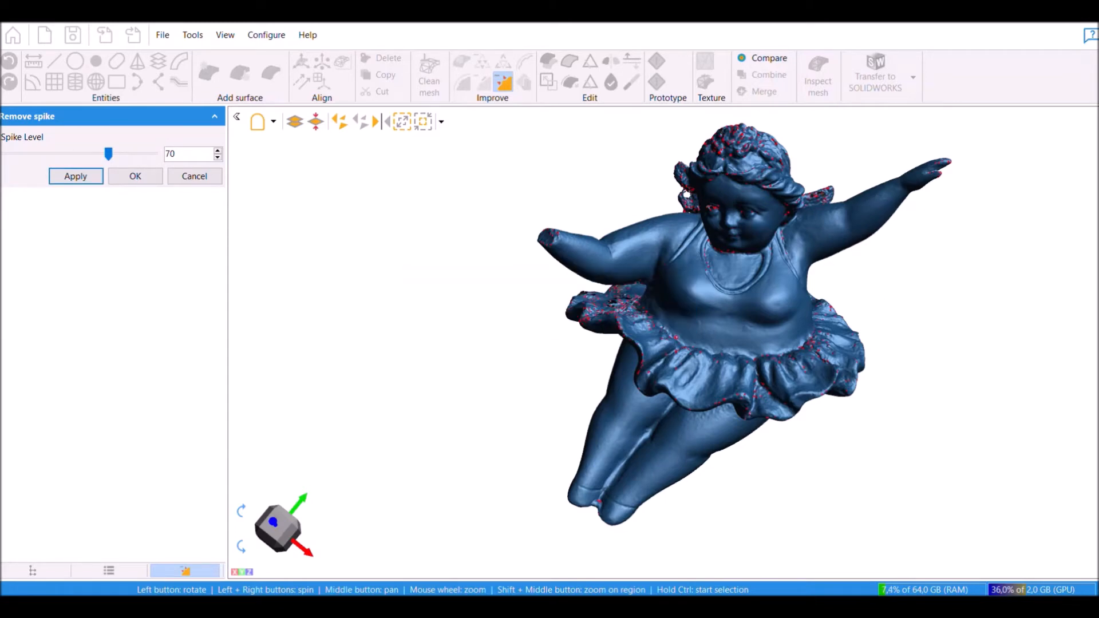
pyautogui.moveTo(109, 153); pyautogui.dragTo(138, 154)
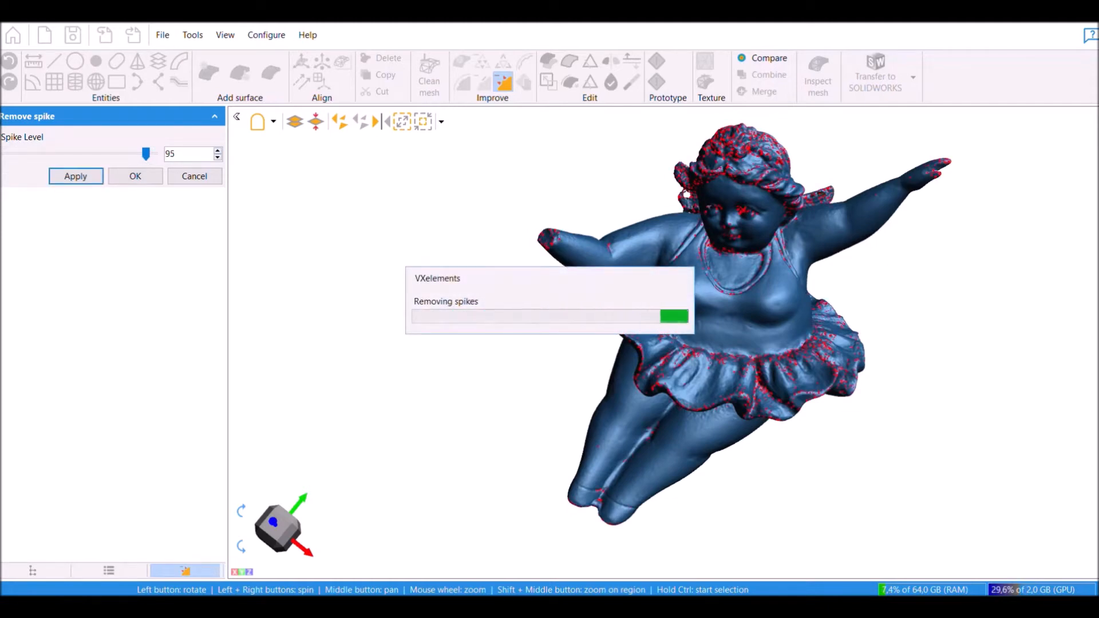
pyautogui.click(76, 177)
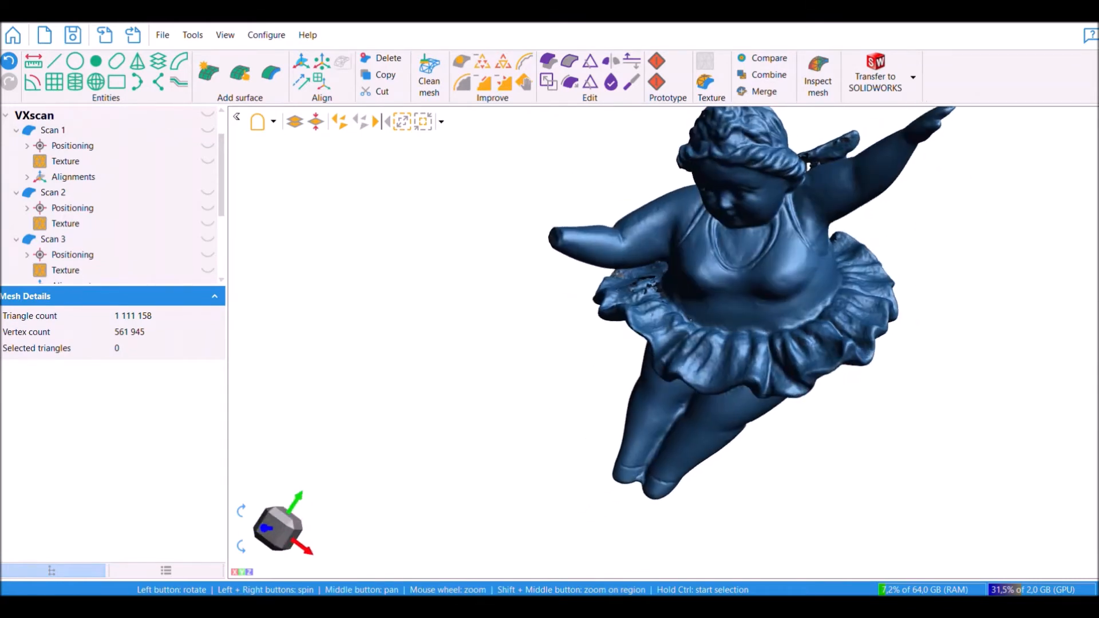
# Rebuild the cherub as a watertight mesh at the default resolution.
pyautogui.click(611, 82)
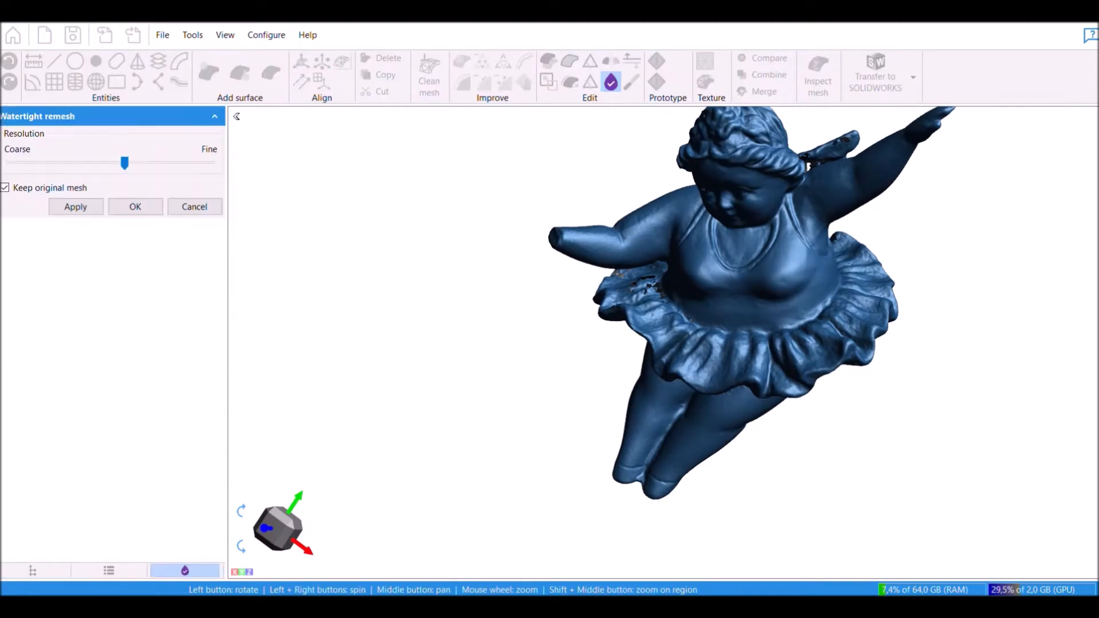
pyautogui.click(75, 206)
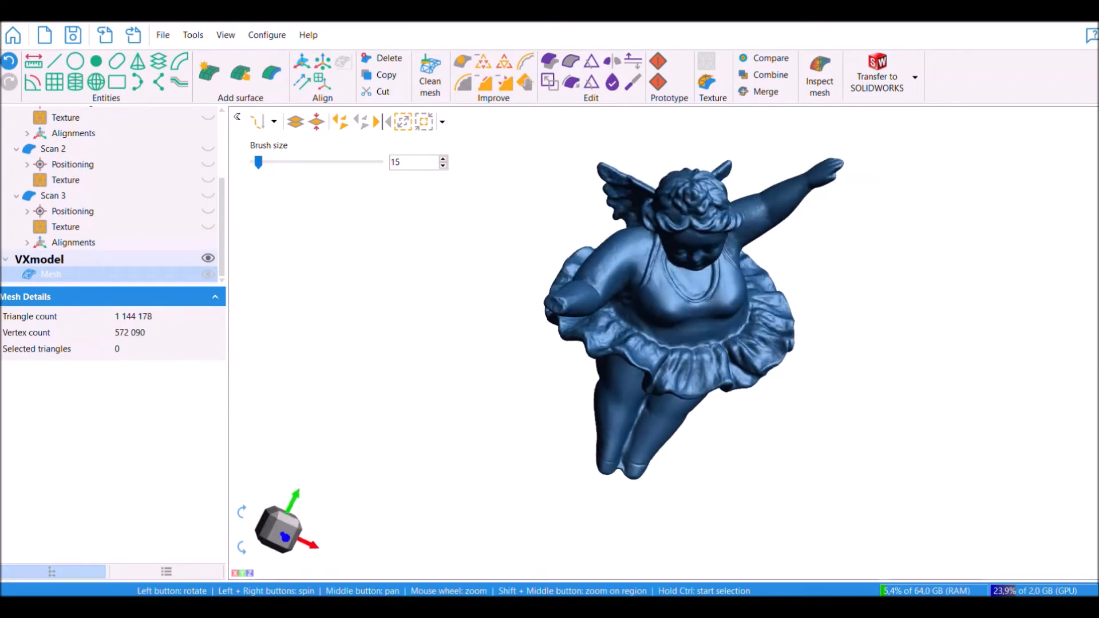
# Duplicate the remeshed model and rename the original Ballerina and the copy Hand.
pyautogui.scroll(-3)
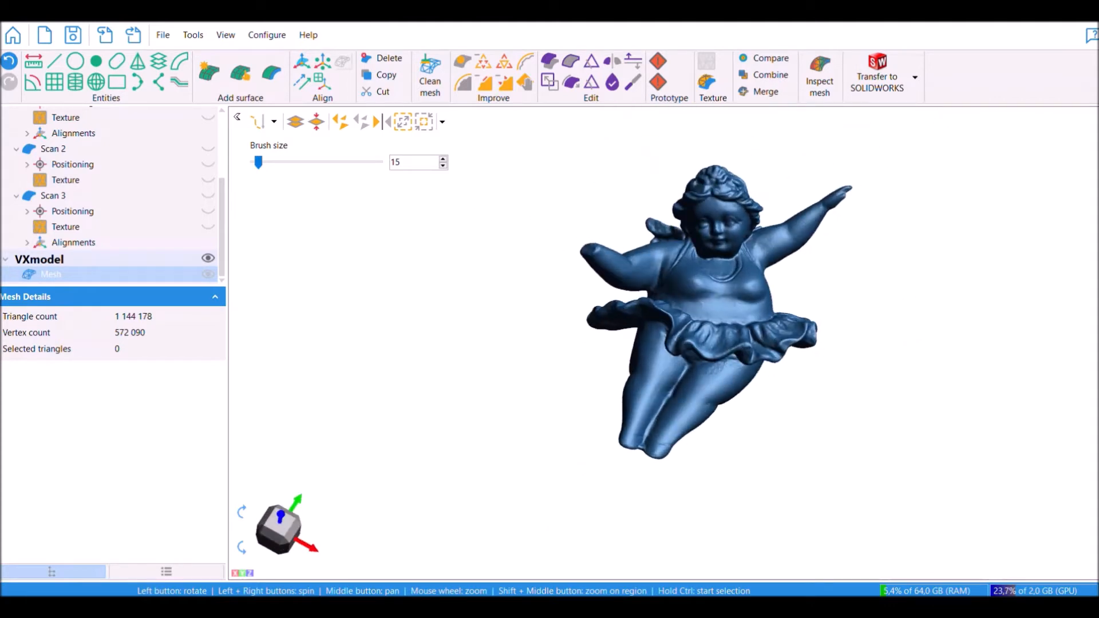
pyautogui.rightClick(50, 274)
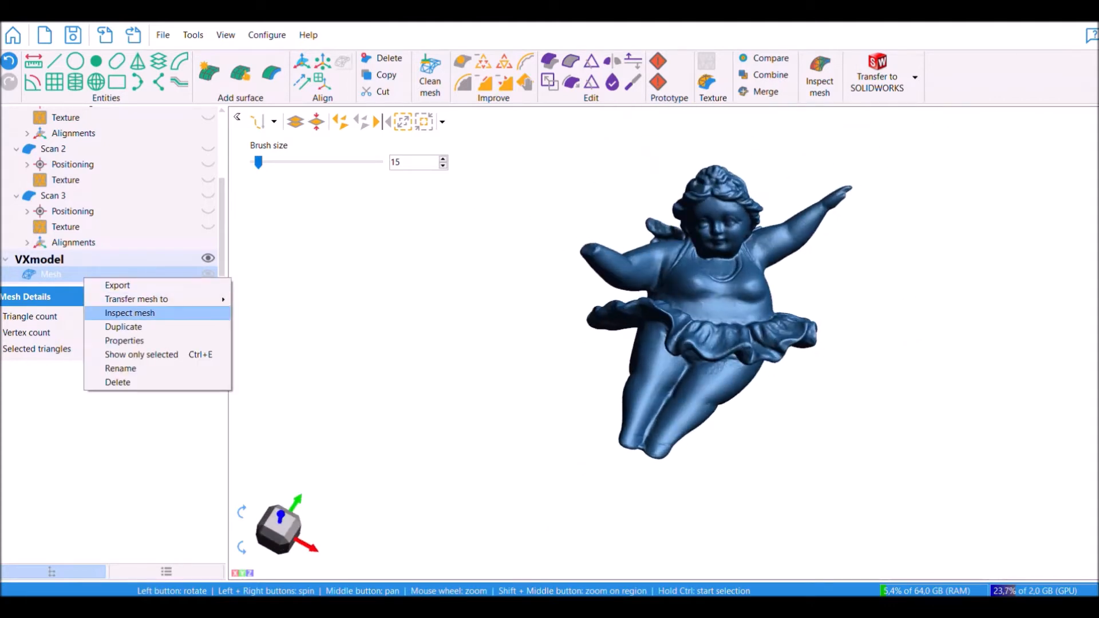
pyautogui.click(122, 326)
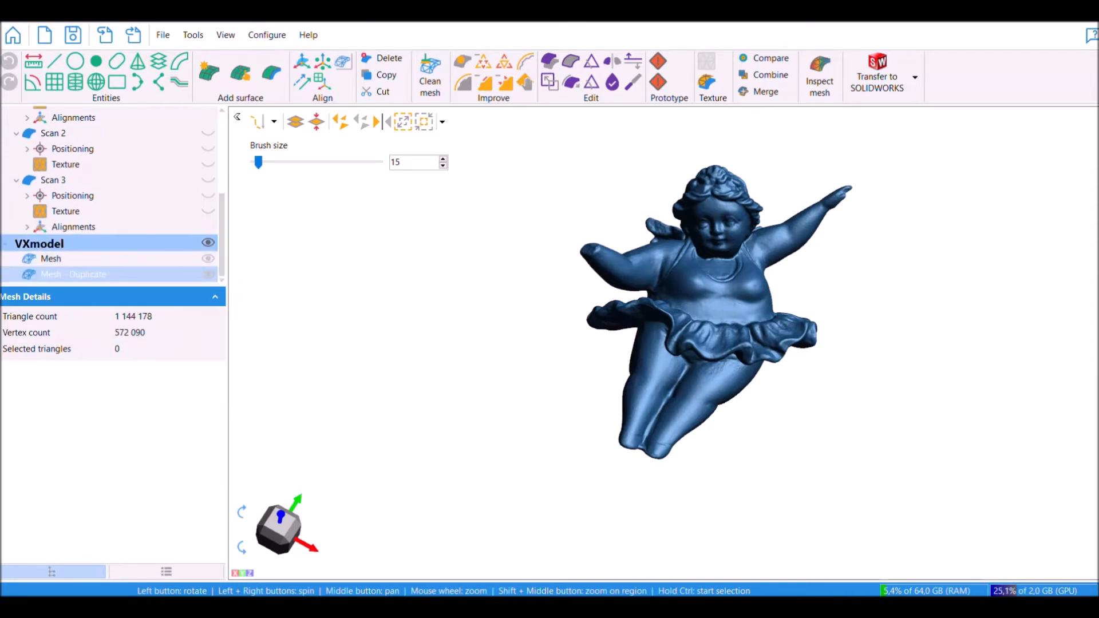
pyautogui.doubleClick(49, 258)
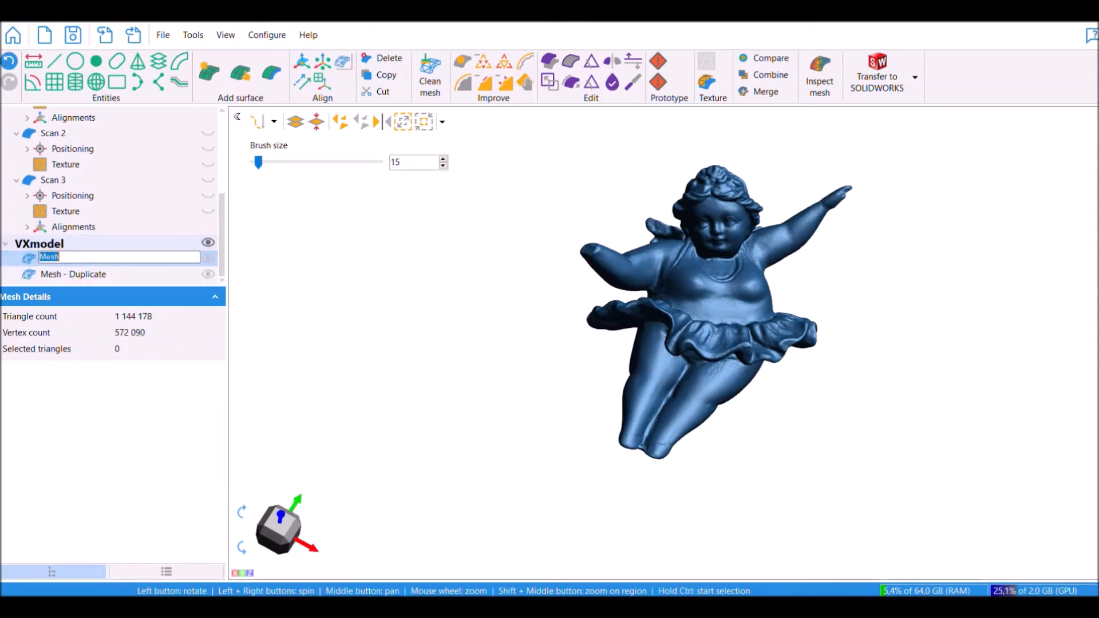
pyautogui.write('Bal')
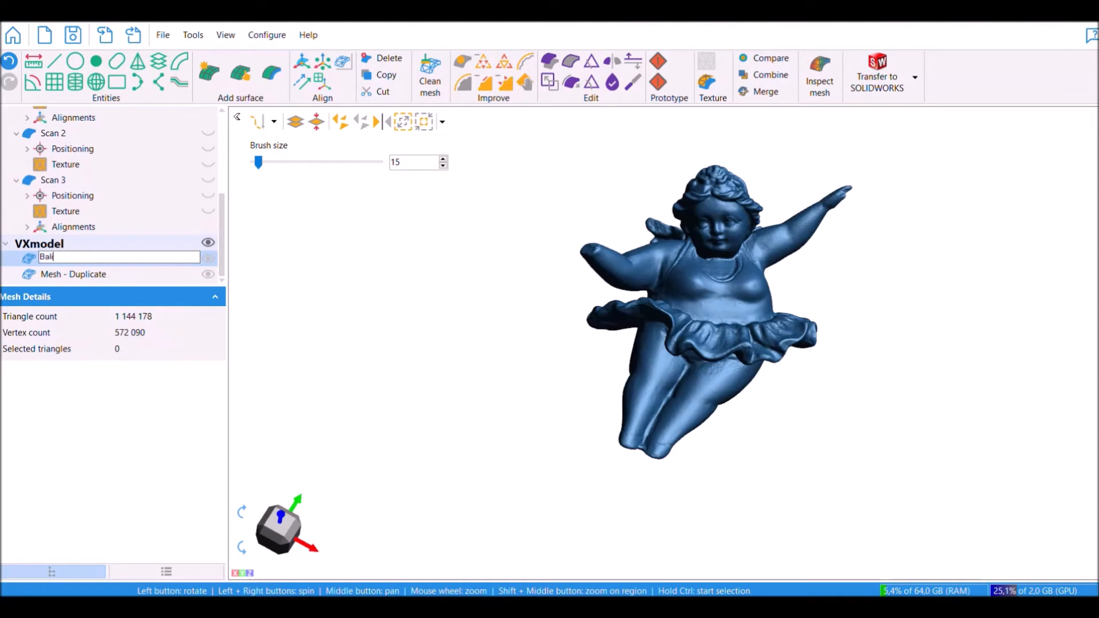
pyautogui.write('lerina')
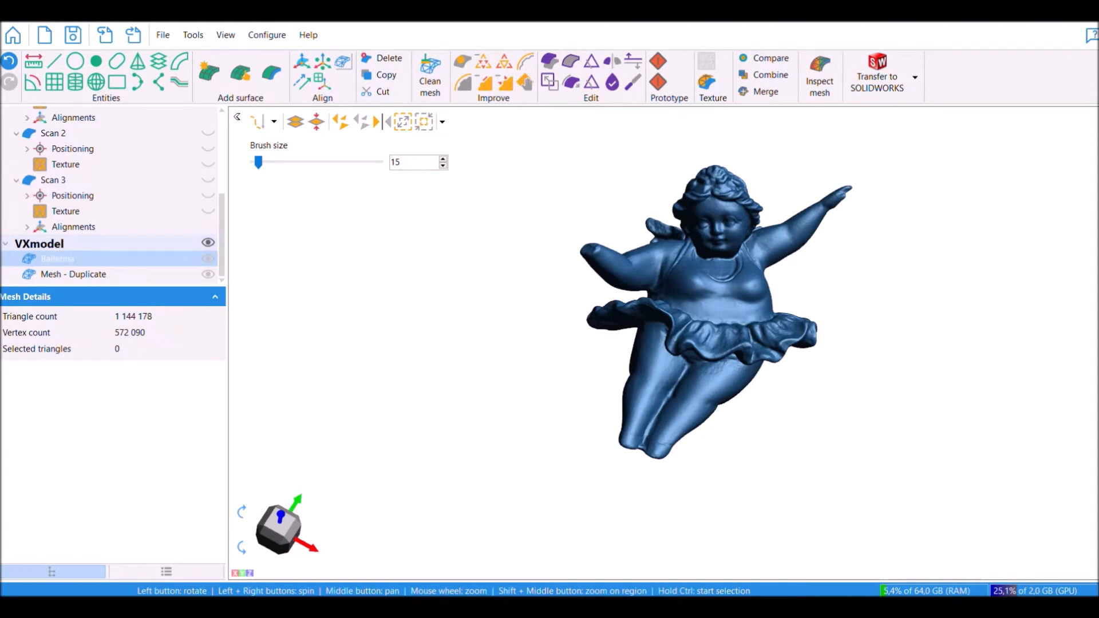
pyautogui.doubleClick(73, 274)
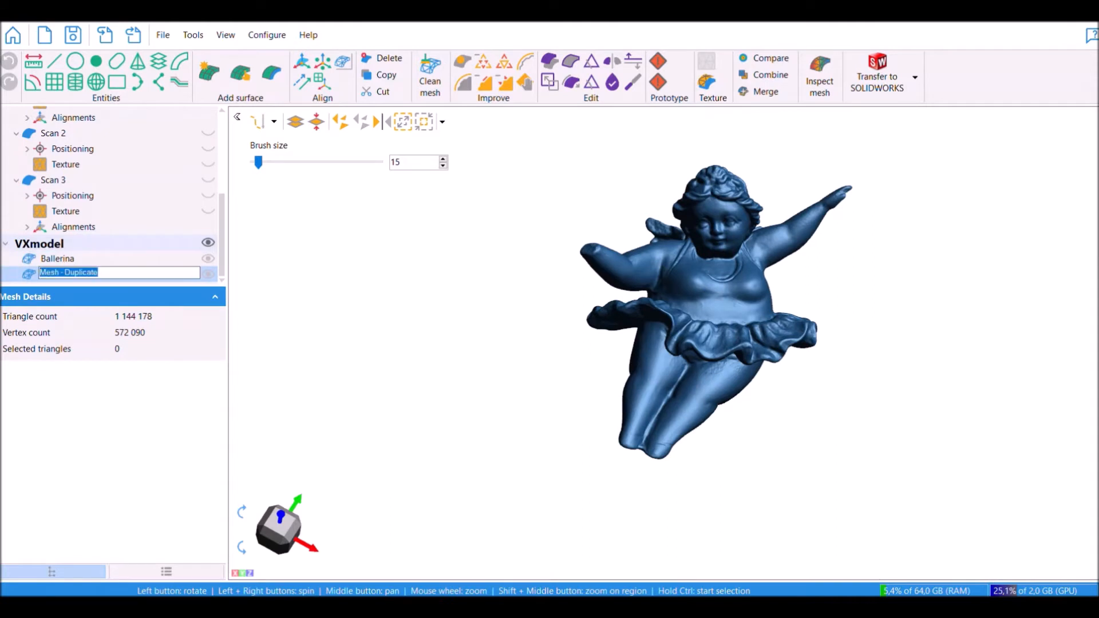
pyautogui.write('Hand')
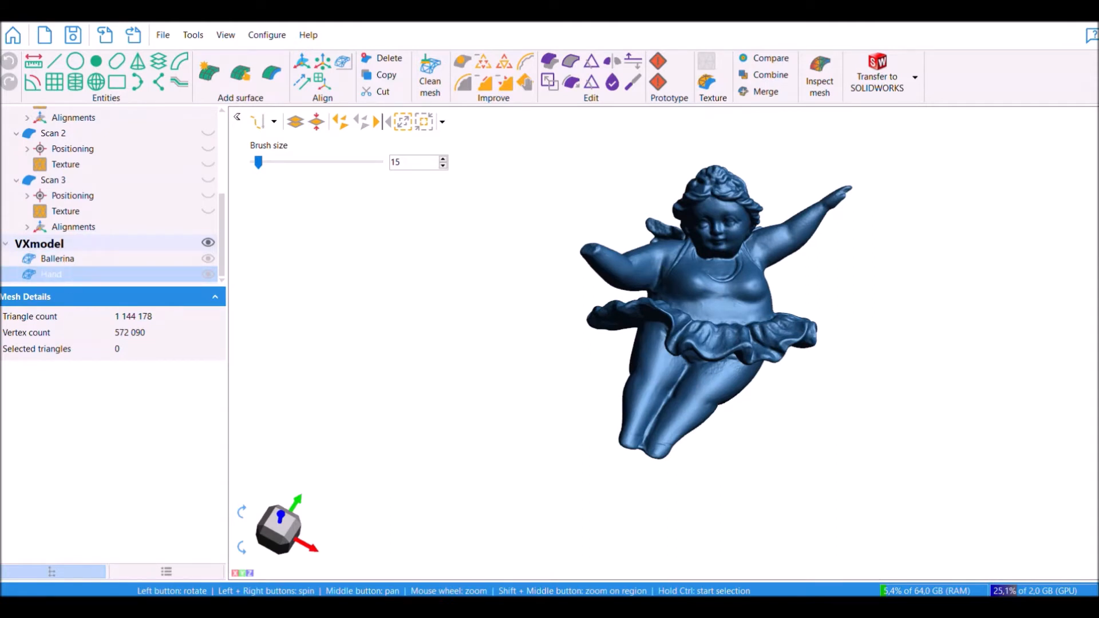
pyautogui.rightClick(52, 273)
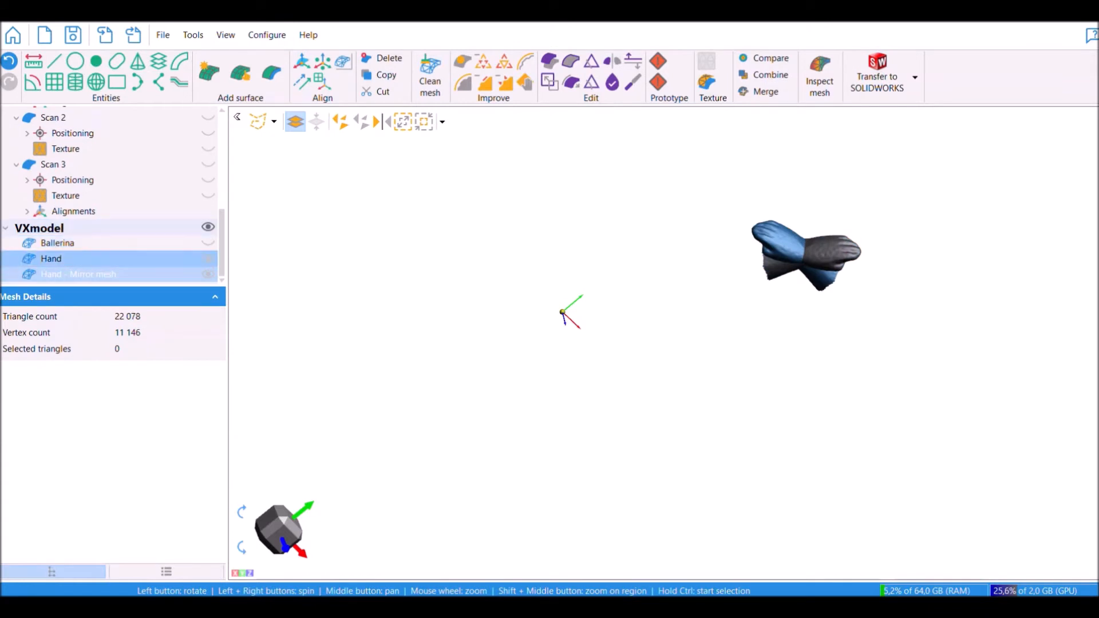
# Delete the original Hand mesh, select Hand - Mirror mesh and start a best-fit alignment.
pyautogui.rightClick(50, 259)
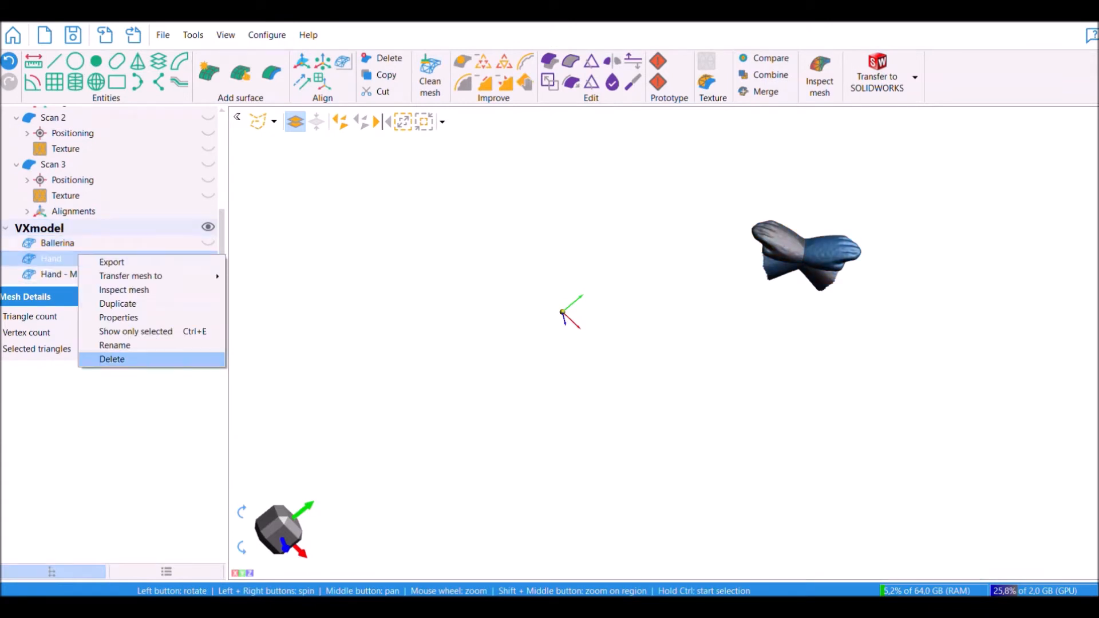
pyautogui.click(111, 358)
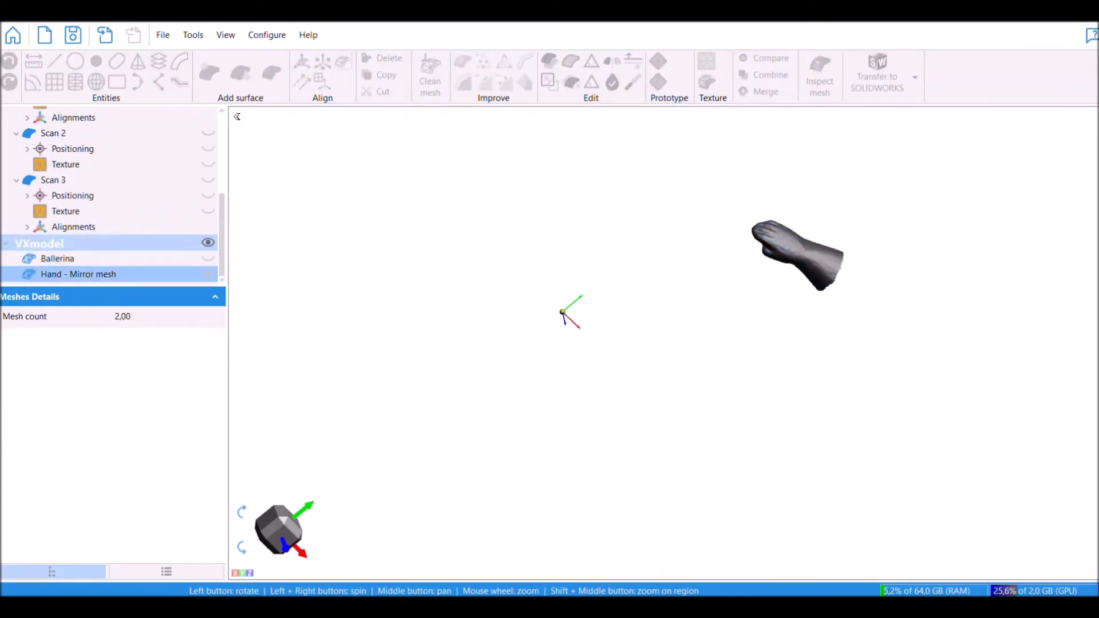
pyautogui.click(78, 274)
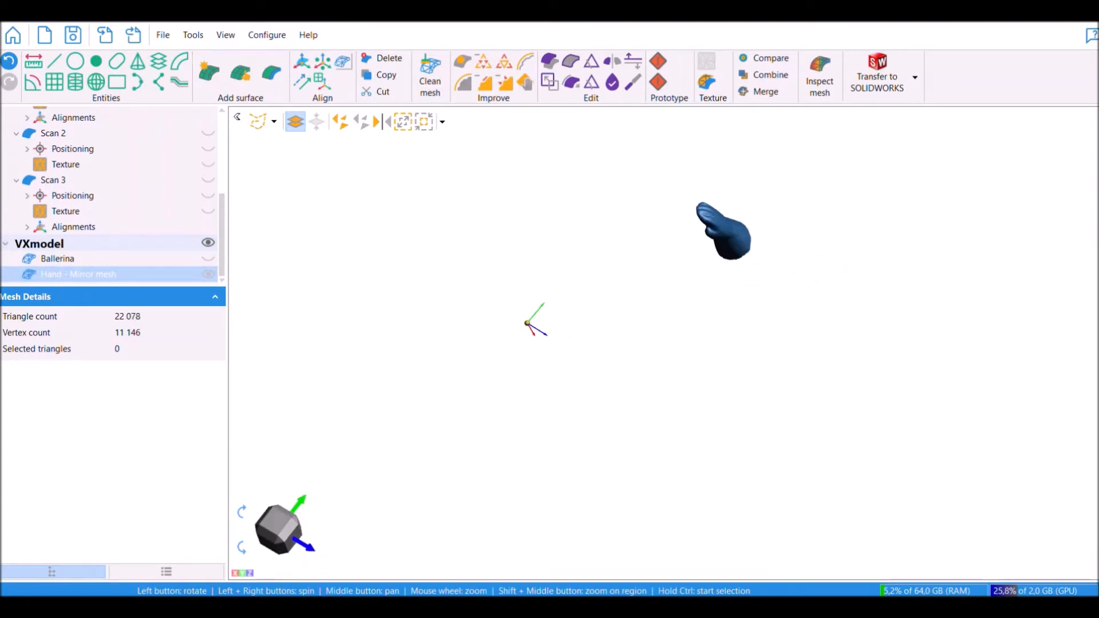
pyautogui.moveTo(723, 232); pyautogui.dragTo(812, 316)
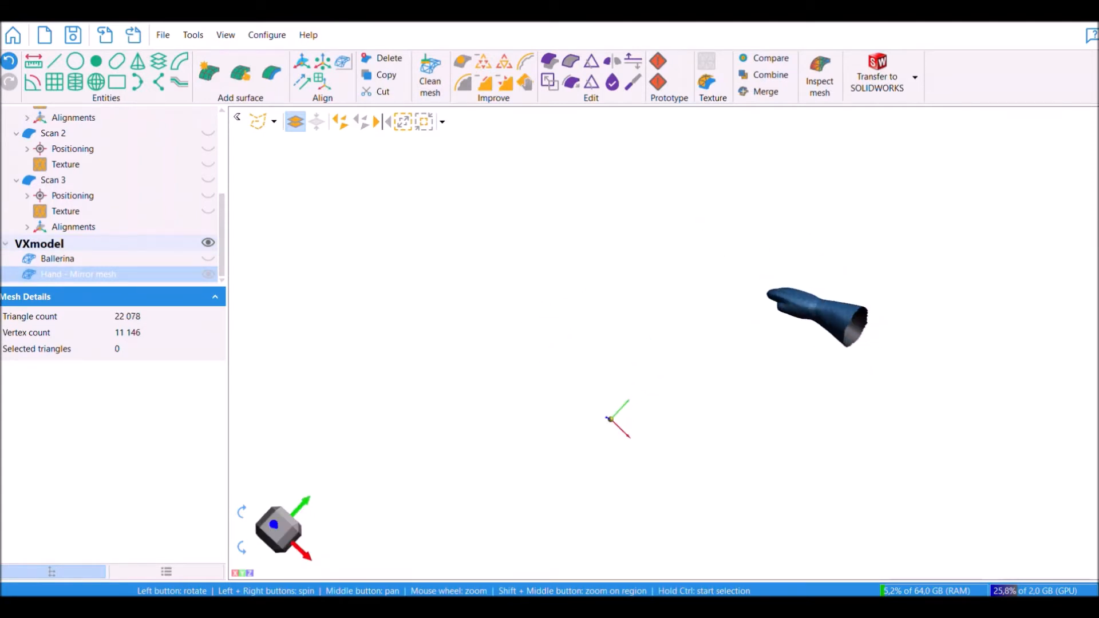
pyautogui.click(57, 259)
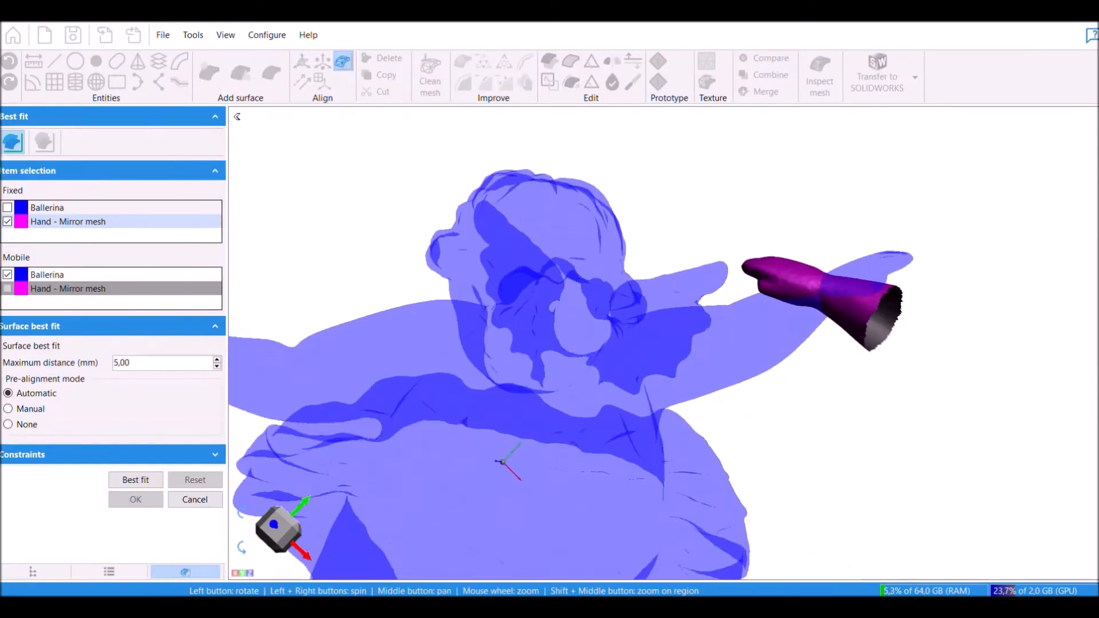
# Best-fit the mirrored hand to the wrist using manually picked matching points on each cut edge.
pyautogui.click(8, 409)
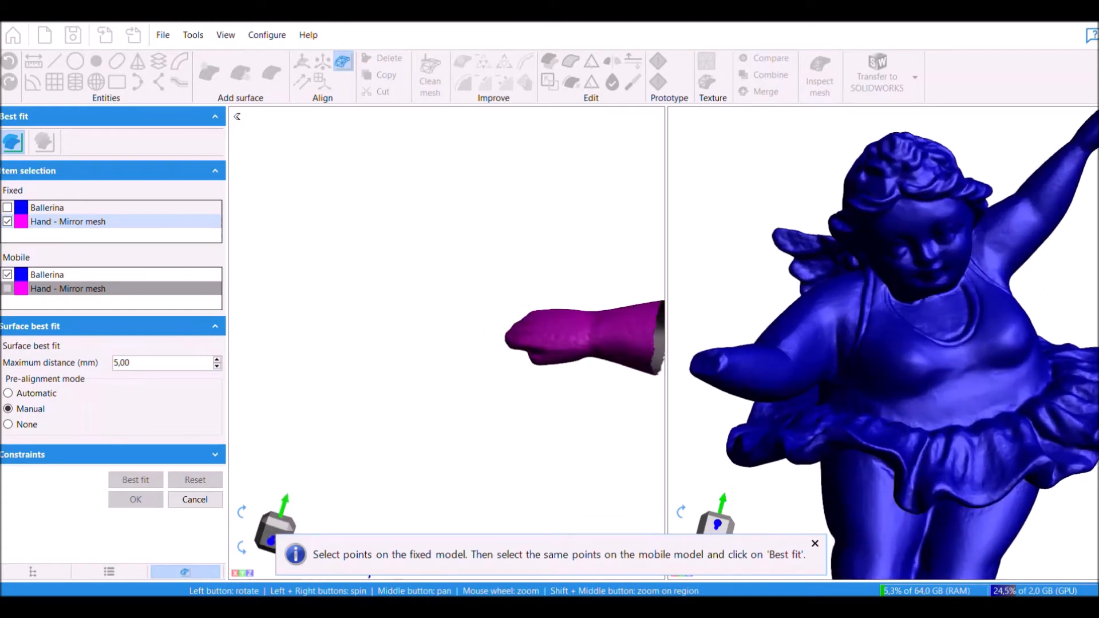
pyautogui.click(589, 368)
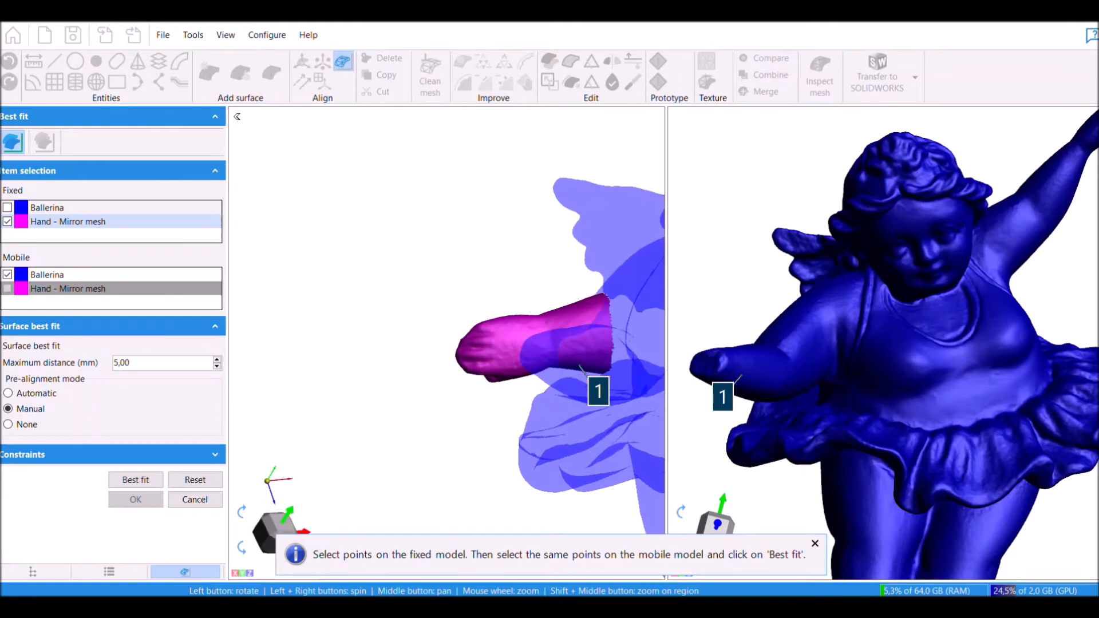
pyautogui.click(590, 327)
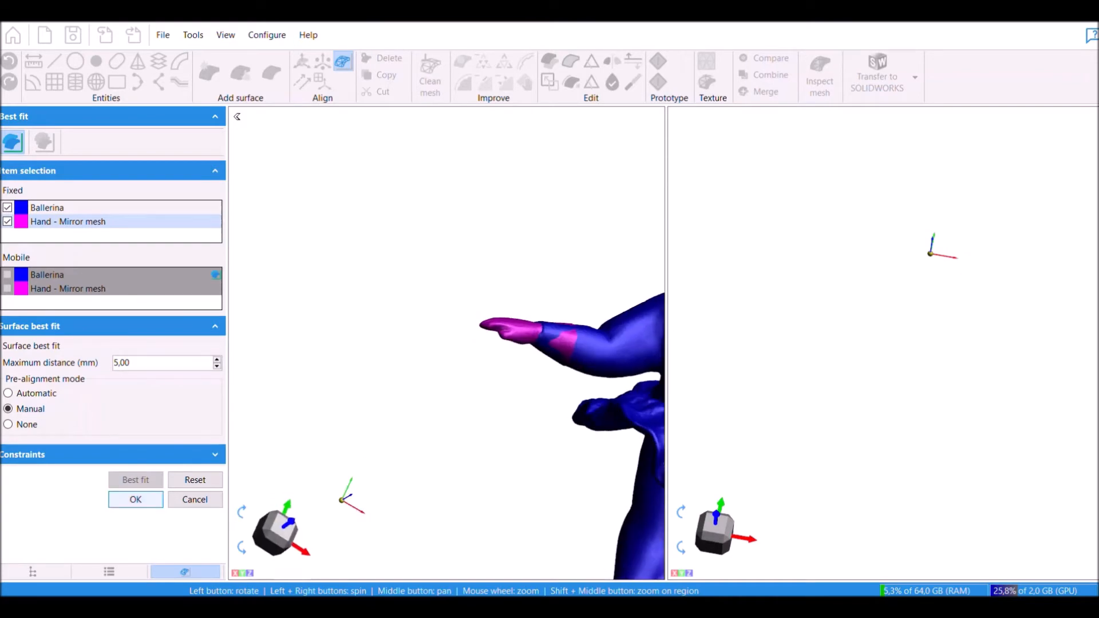
pyautogui.click(135, 499)
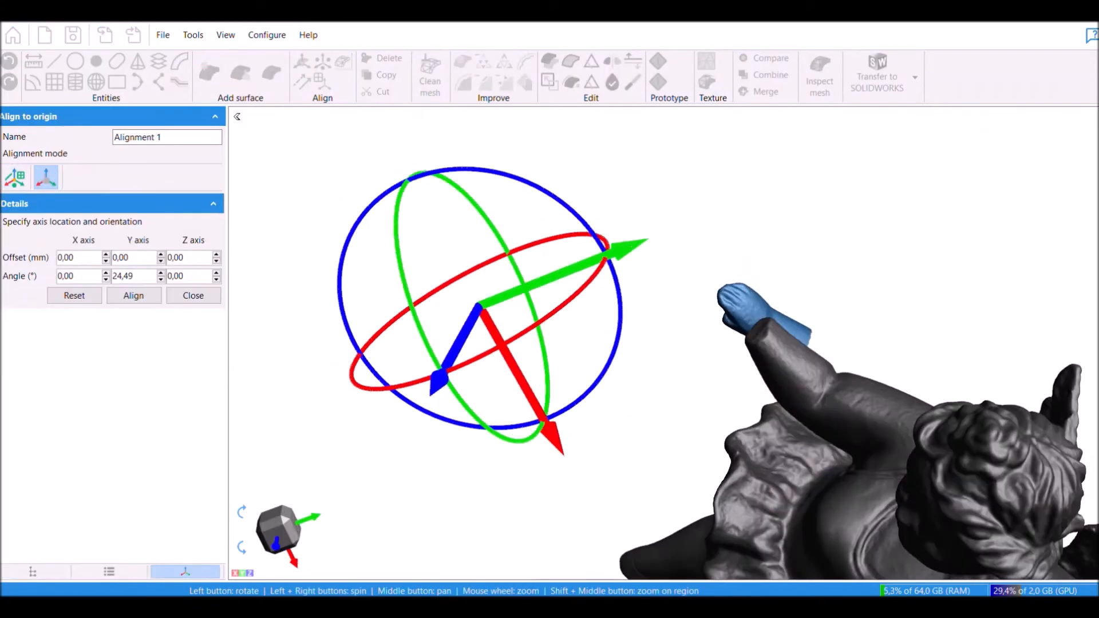
# Rotate the hand with the transform gizmo to follow the forearm and apply the alignment.
pyautogui.moveTo(476, 308); pyautogui.dragTo(786, 251)
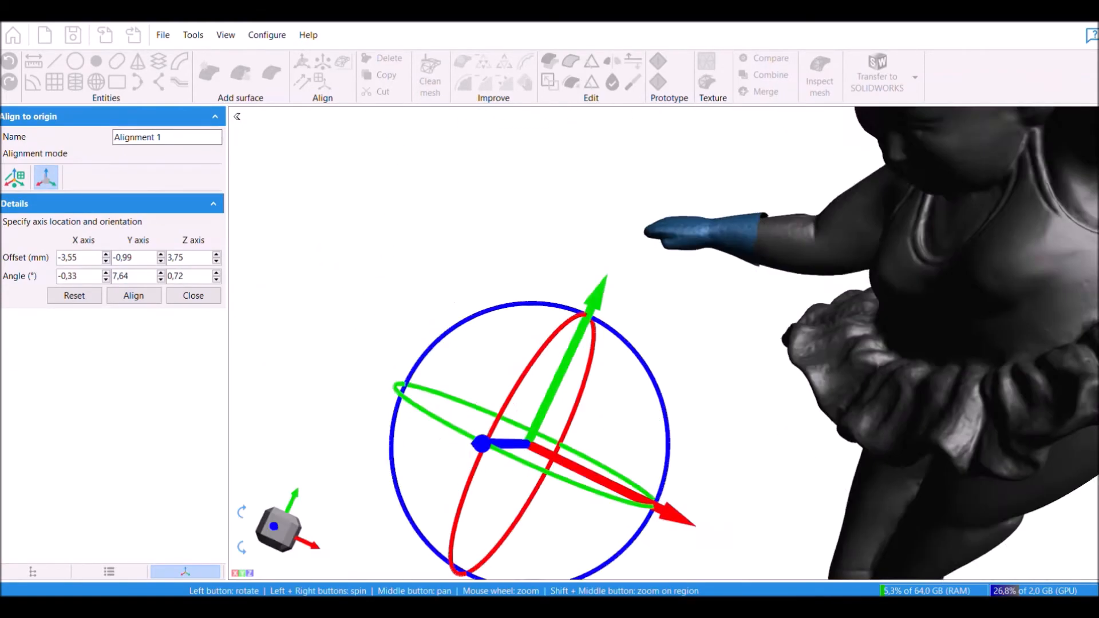
pyautogui.click(192, 296)
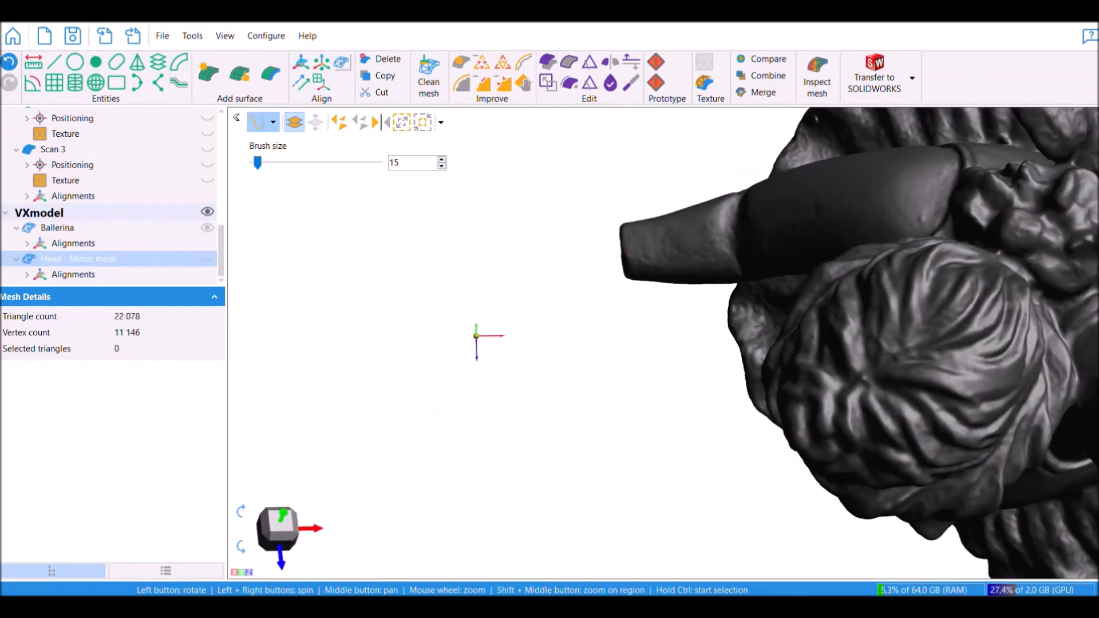
# Polygon-select the hand's cut-off wrist end and delete those triangles, leaving about 12,500.
pyautogui.click(261, 121)
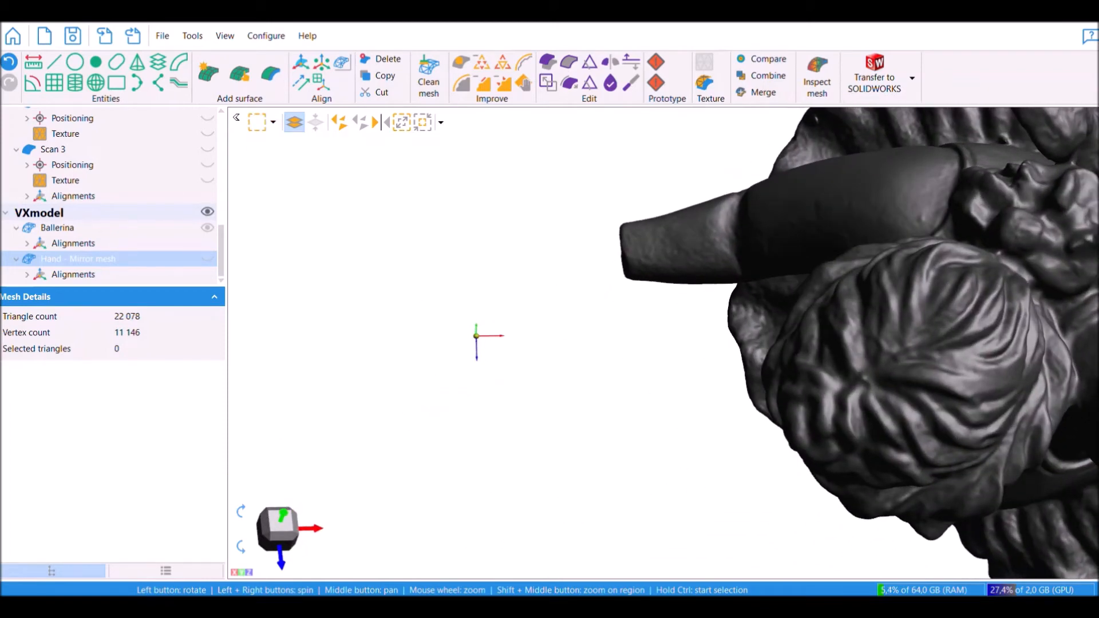
pyautogui.click(259, 122)
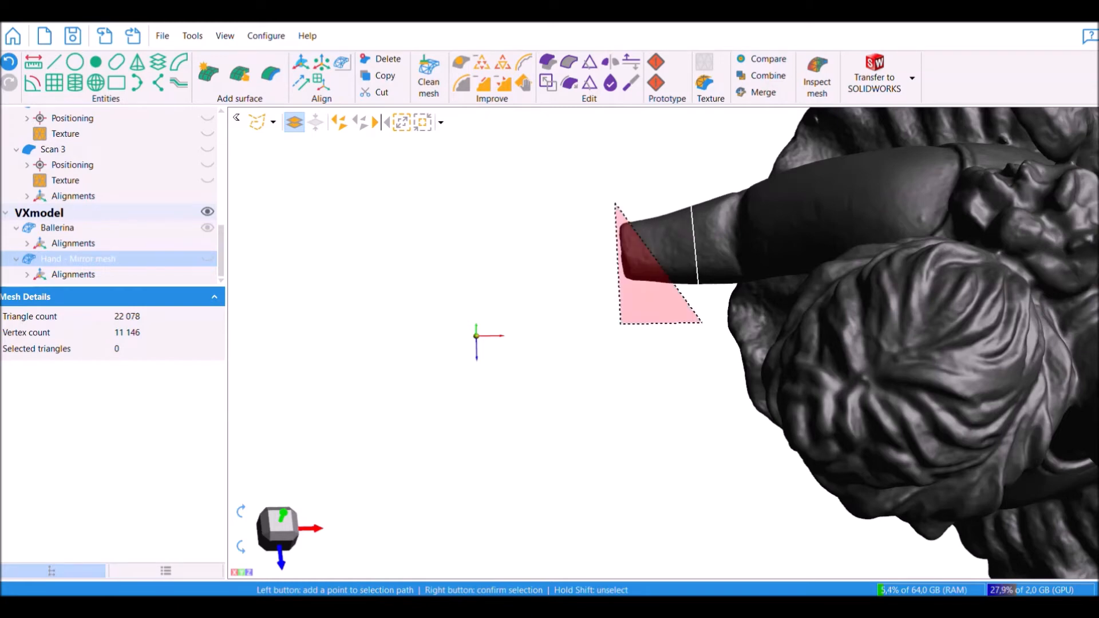
pyautogui.rightClick(659, 281)
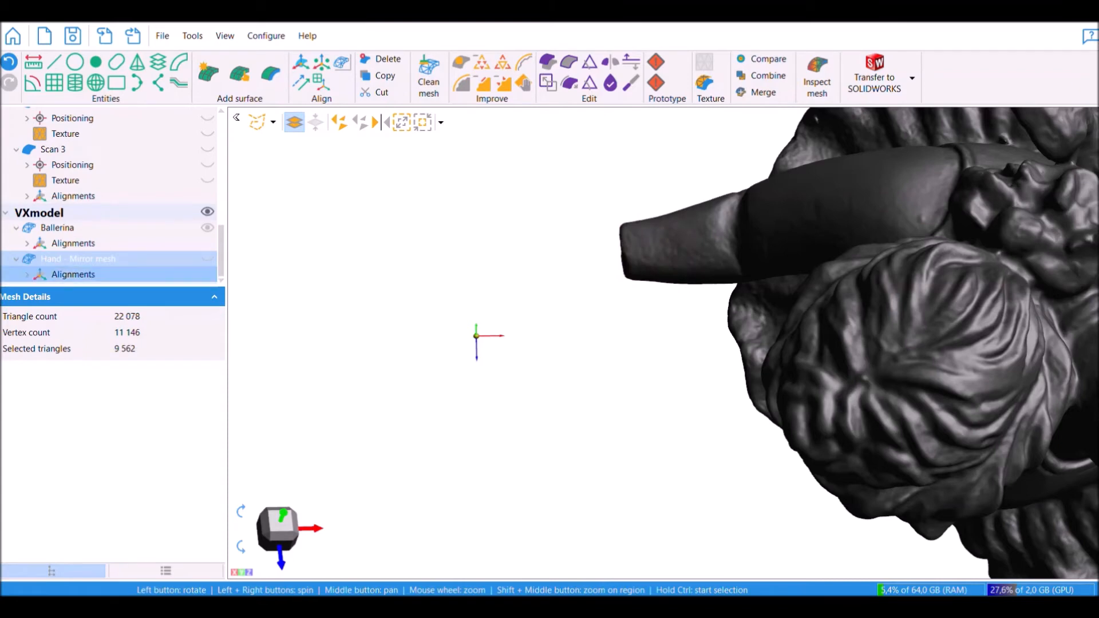
pyautogui.click(74, 242)
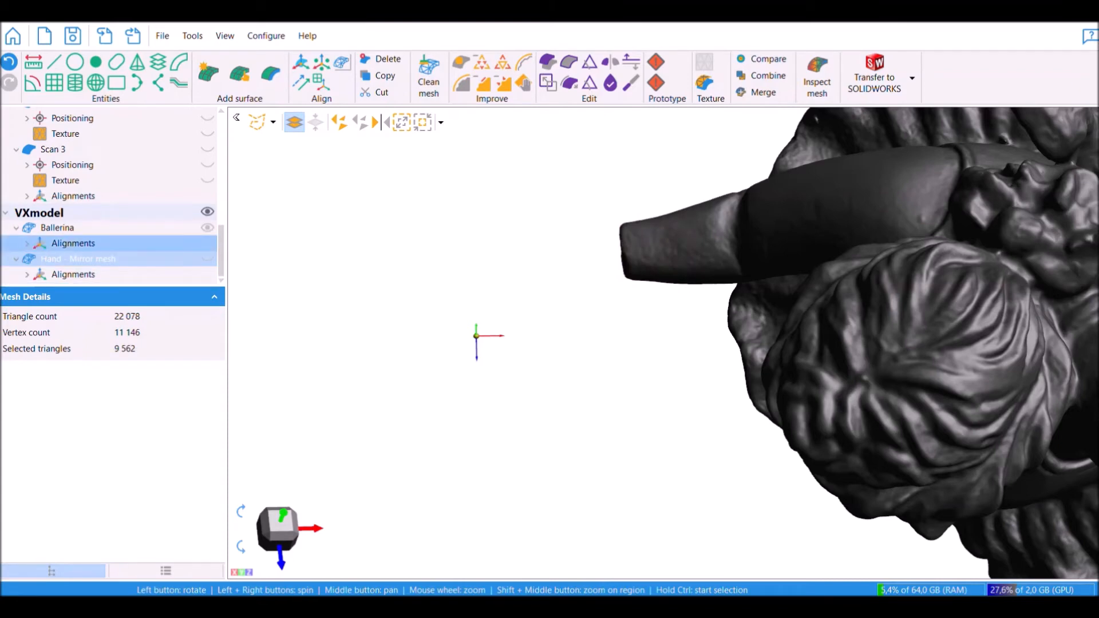
pyautogui.click(77, 258)
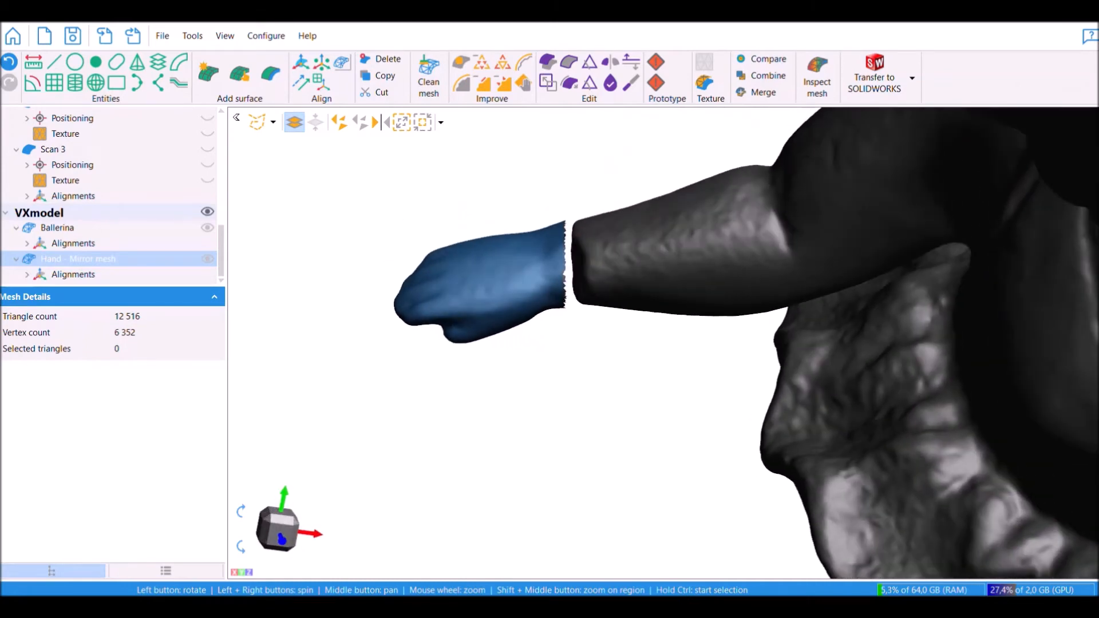
pyautogui.click(256, 121)
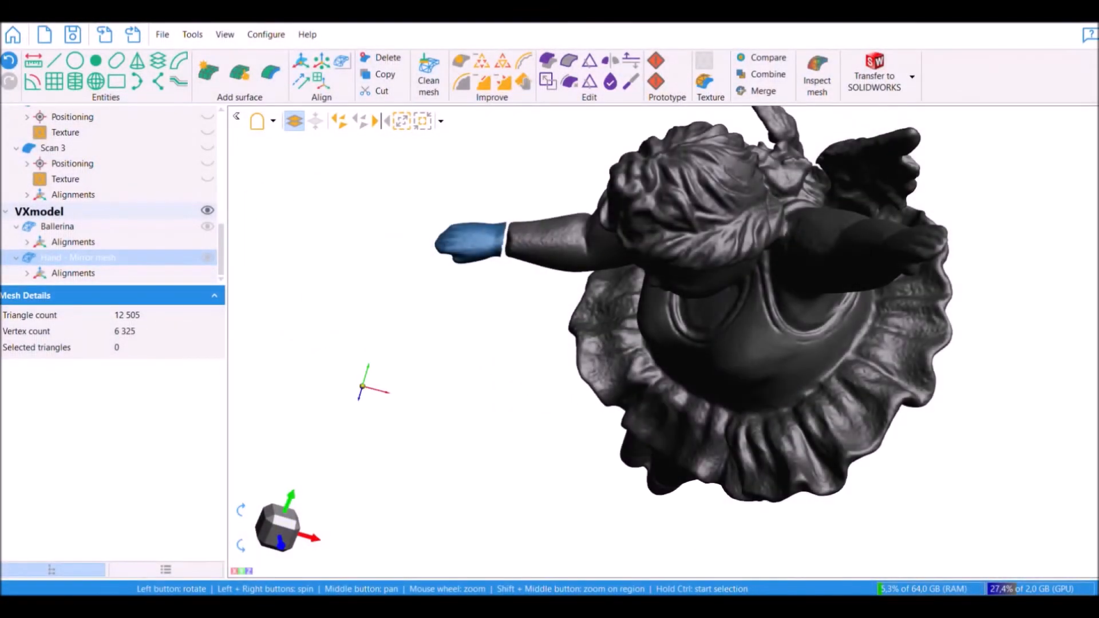
# Activate the Ballerina mesh in the VXmodel tree.
pyautogui.click(57, 225)
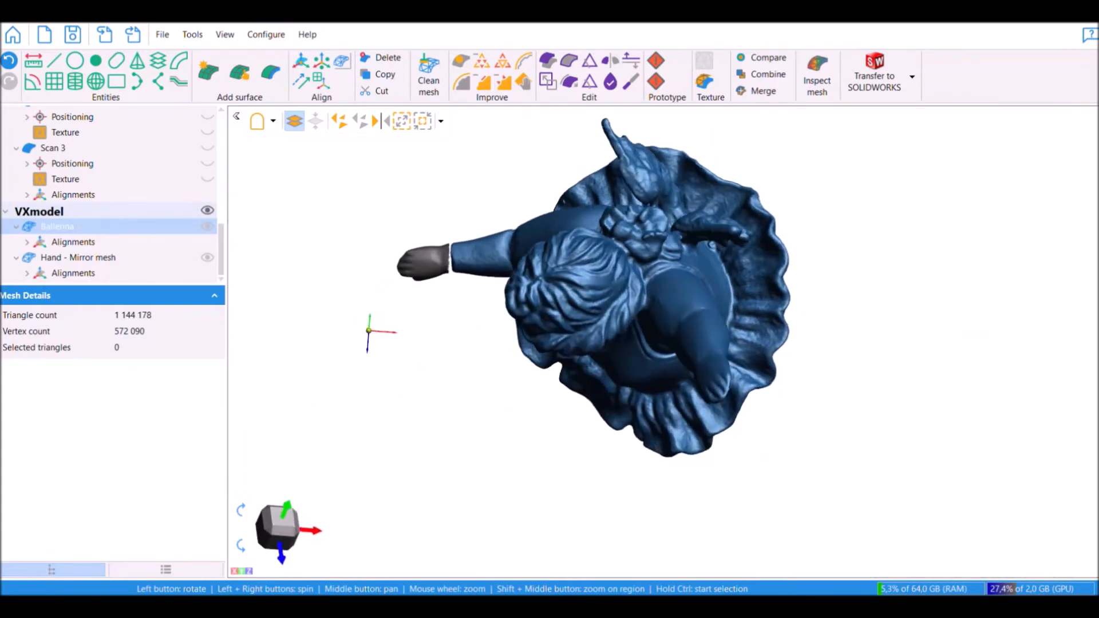
# Floodfill-select the wrist band and delete the rest of the Ballerina, keeping about 1,800 triangles.
pyautogui.click(272, 121)
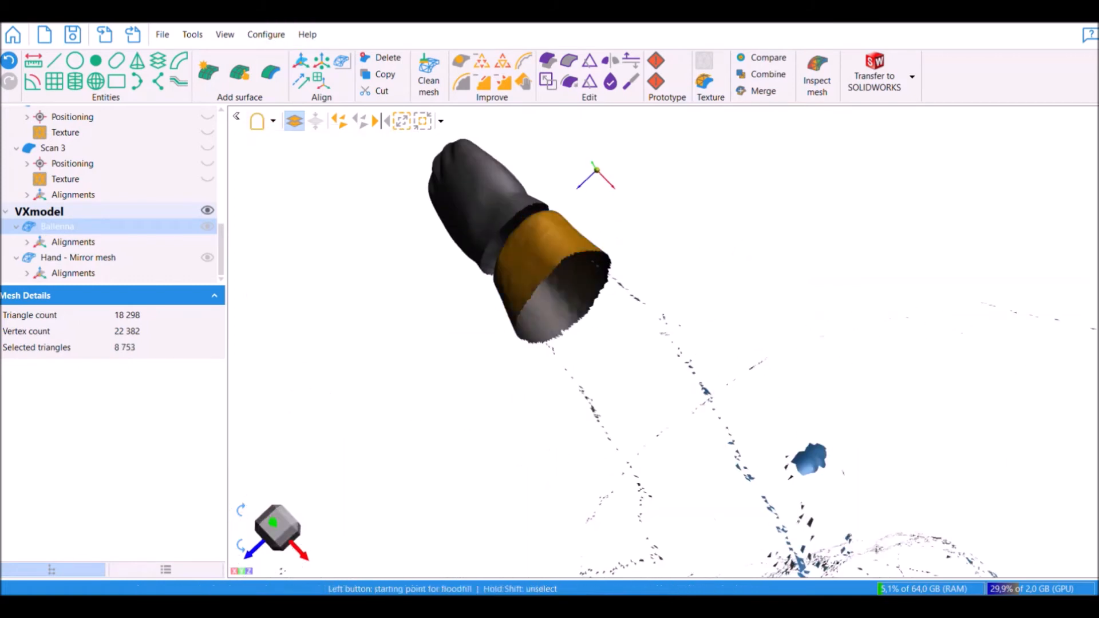
pyautogui.click(539, 252)
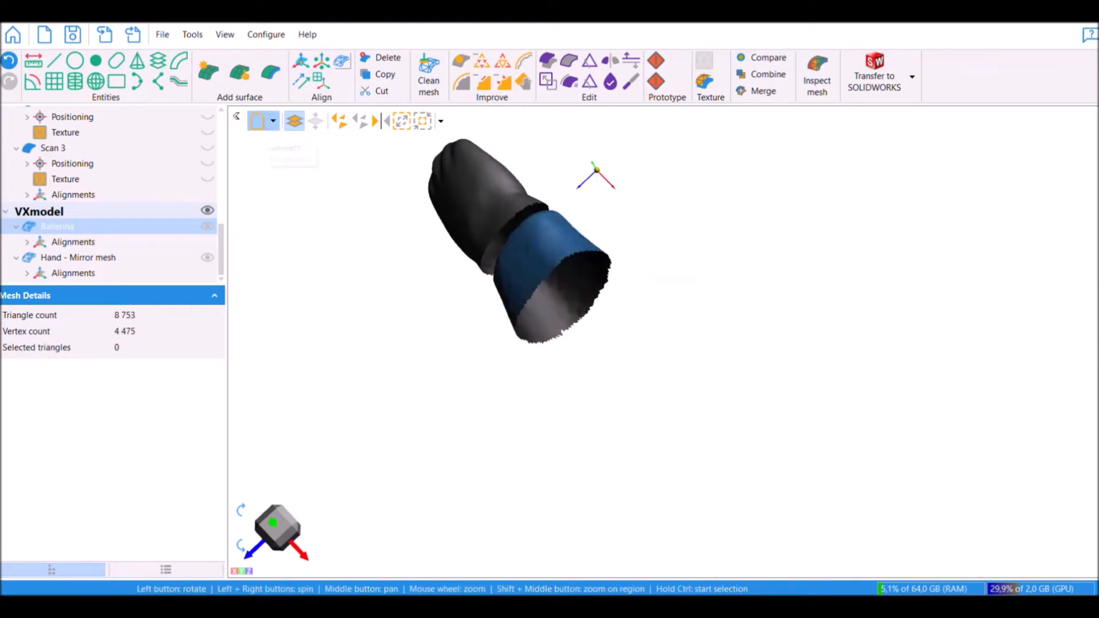
pyautogui.click(273, 120)
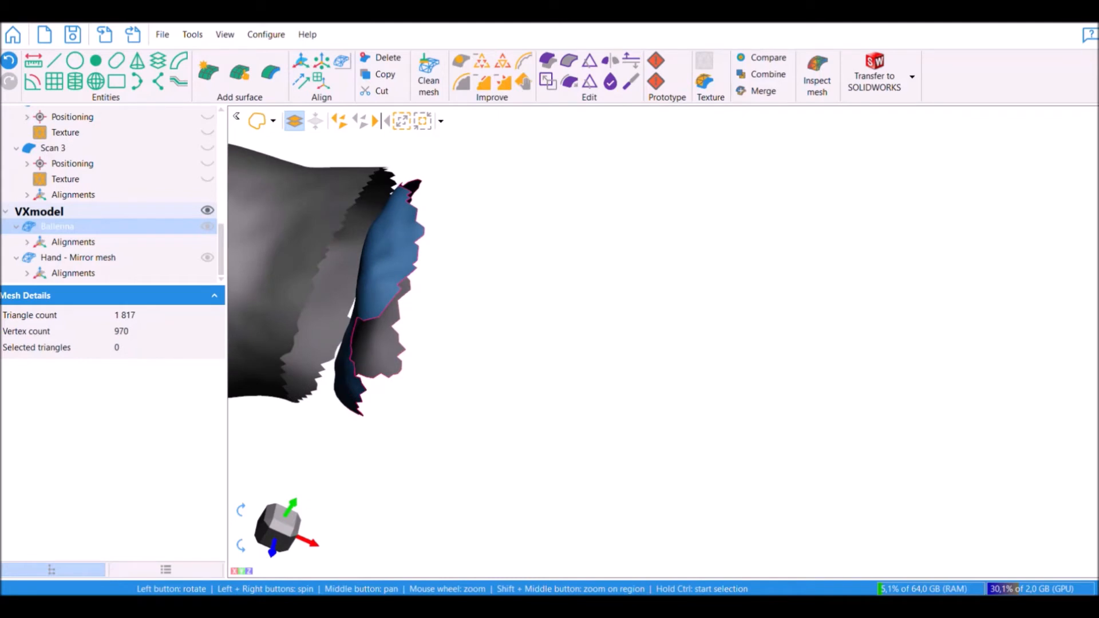
# Switch to brush selection to trim the wrist band to a narrow edge strip.
pyautogui.click(258, 120)
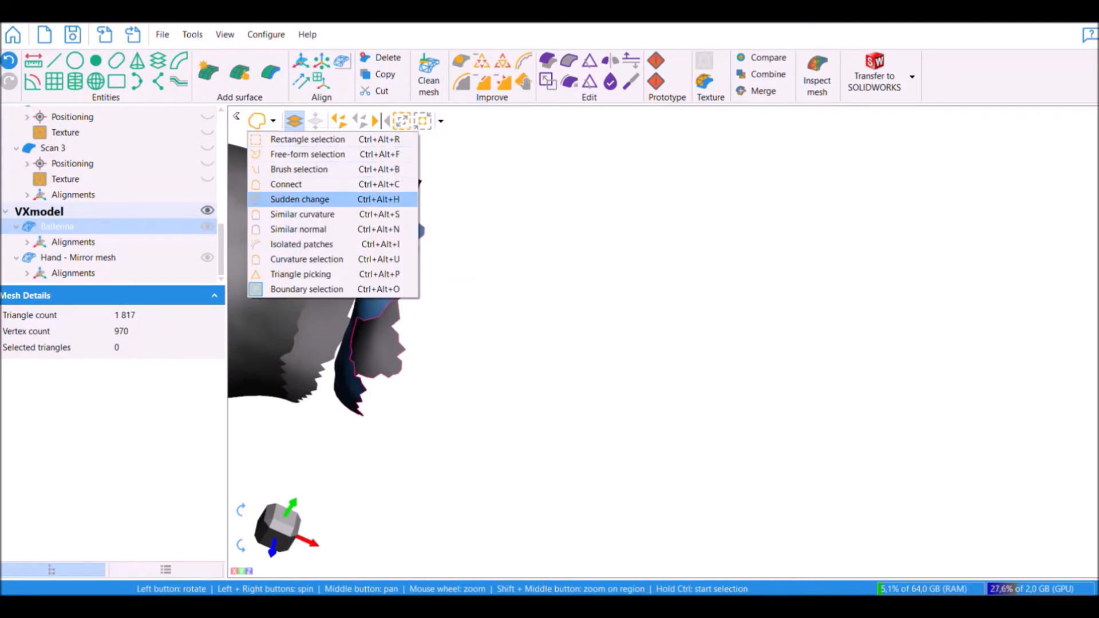
pyautogui.click(299, 170)
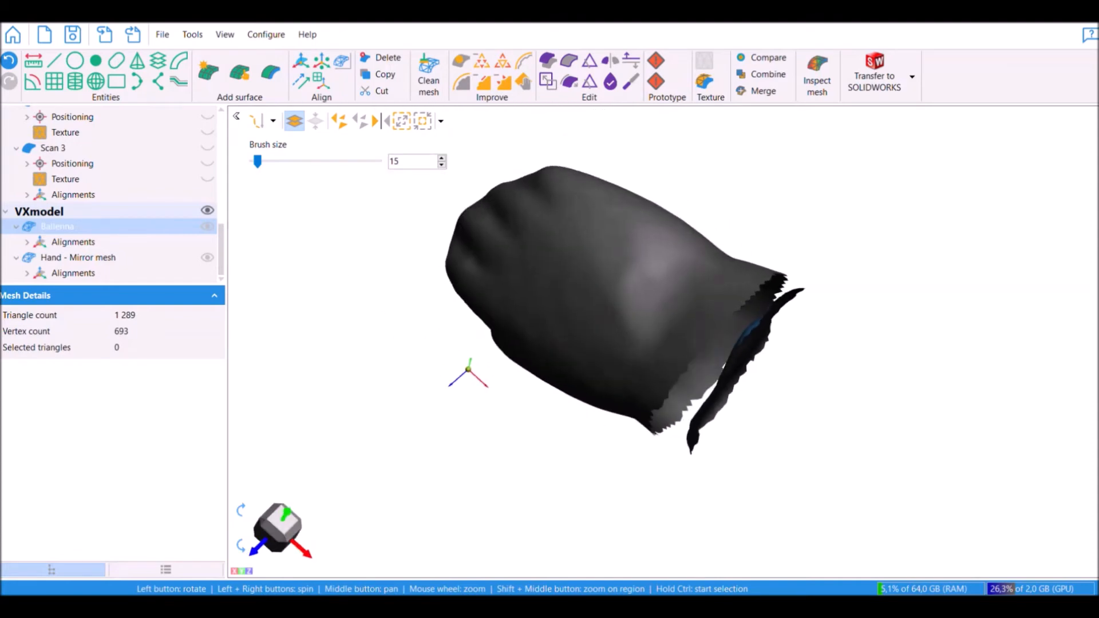
pyautogui.moveTo(629, 61)
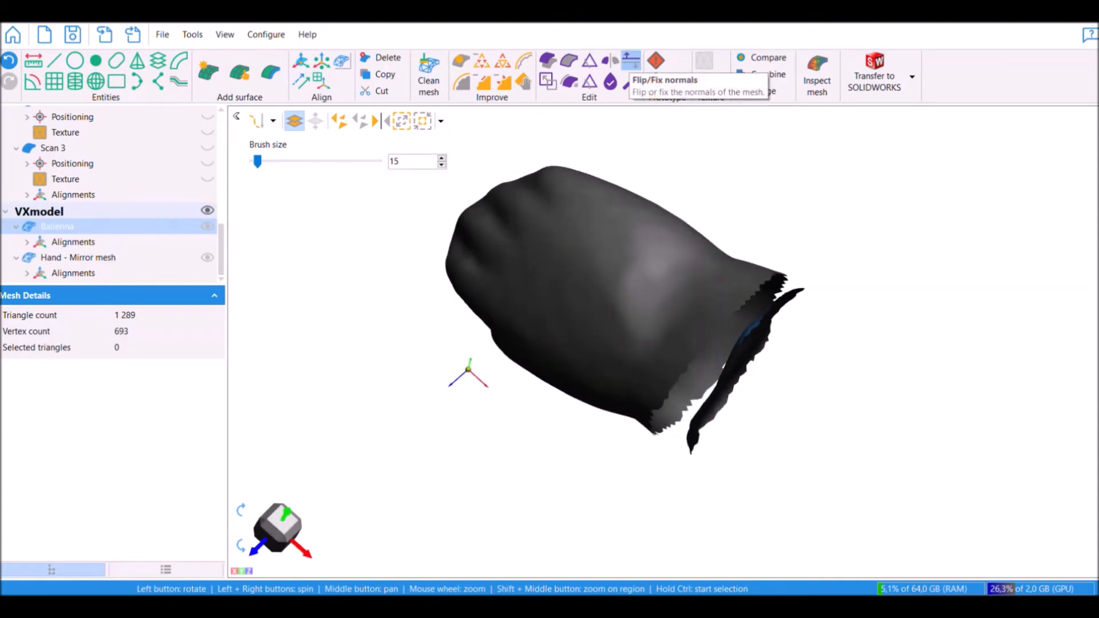
# Flip the normals of the wrist strip to match the hand surface.
pyautogui.click(655, 60)
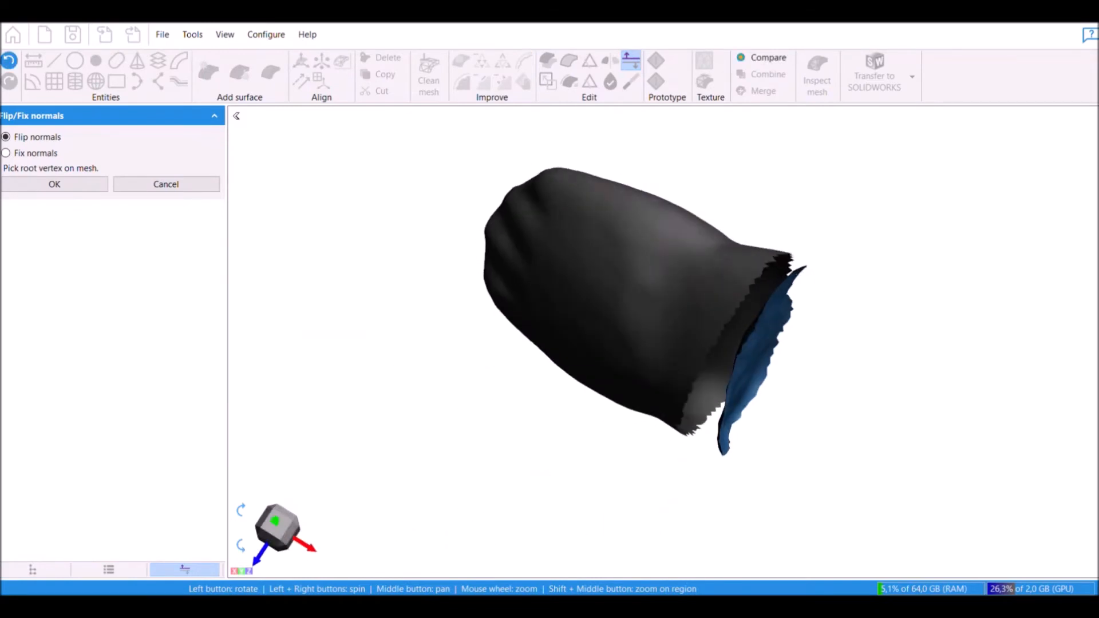
pyautogui.click(54, 183)
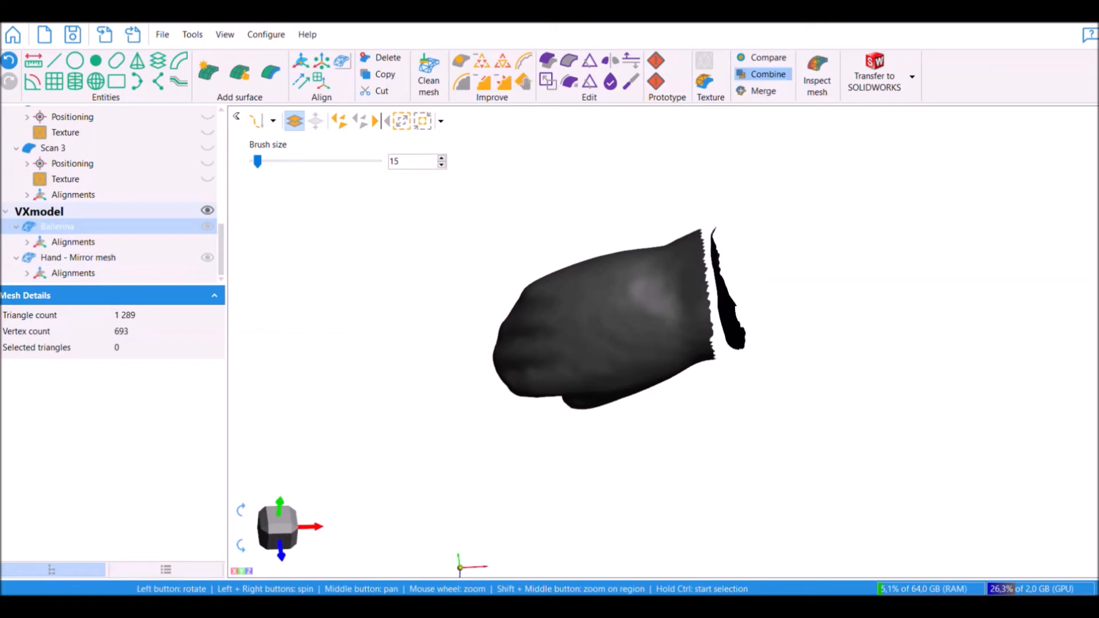
# Combine the Ballerina wrist strip and Hand - Mirror mesh into one mesh.
pyautogui.click(767, 74)
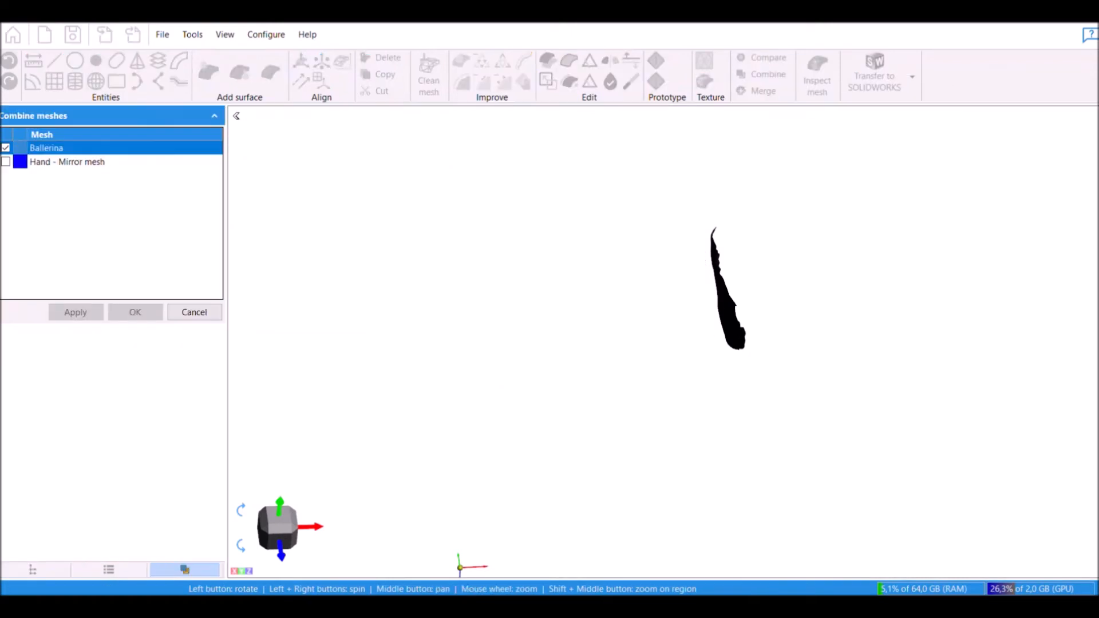
pyautogui.click(7, 162)
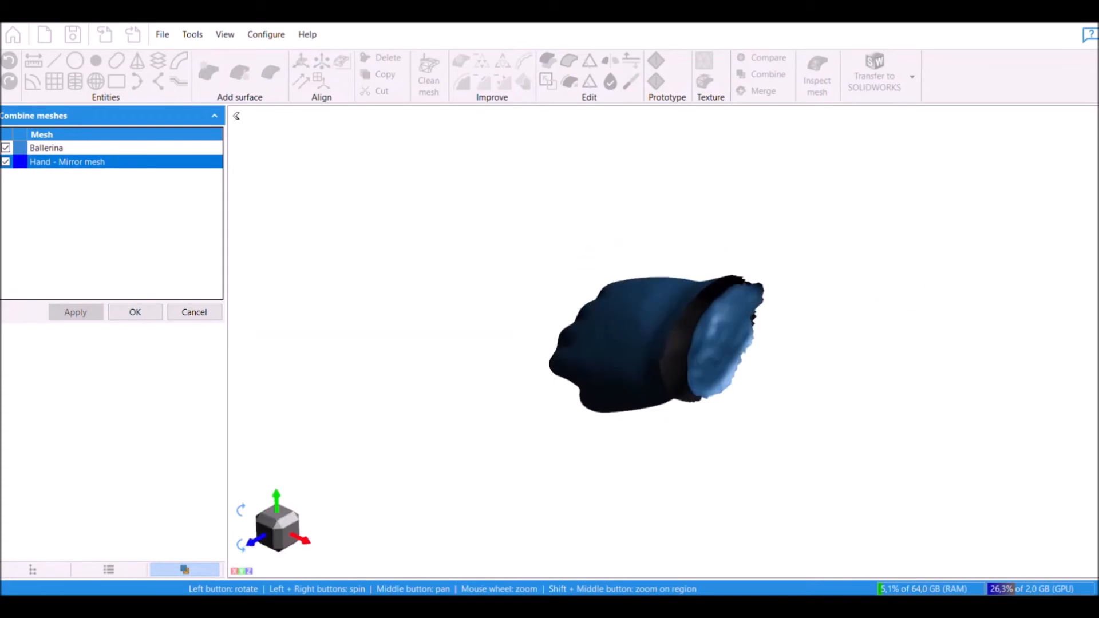
pyautogui.click(135, 311)
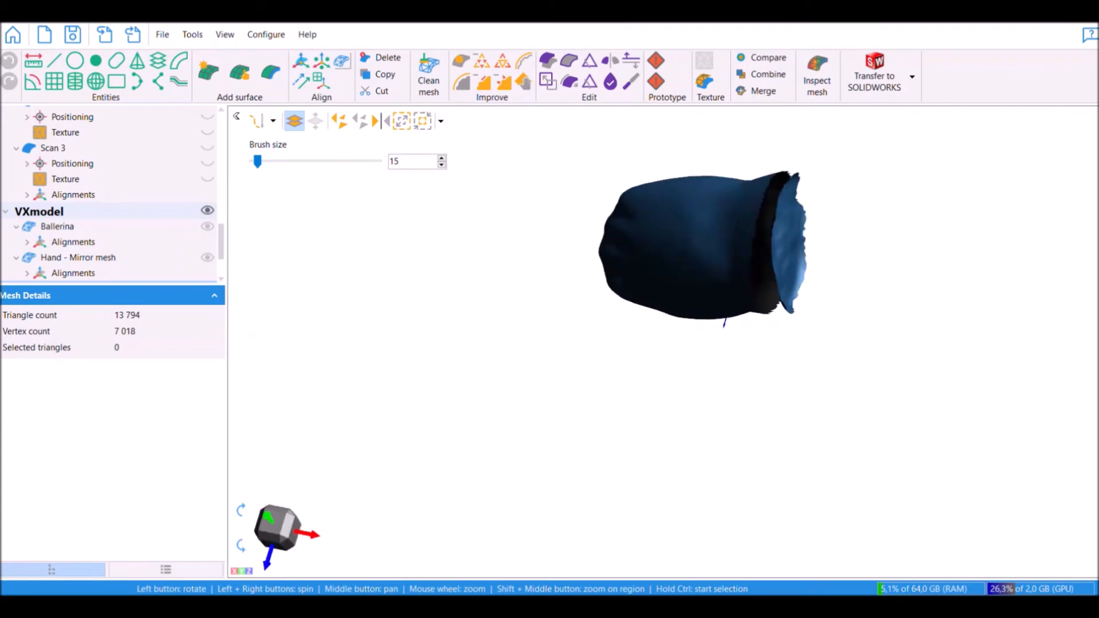
# Fill the wrist gap by bridging the two boundaries, giving about 15,110 triangles.
pyautogui.moveTo(701, 245); pyautogui.dragTo(673, 211)
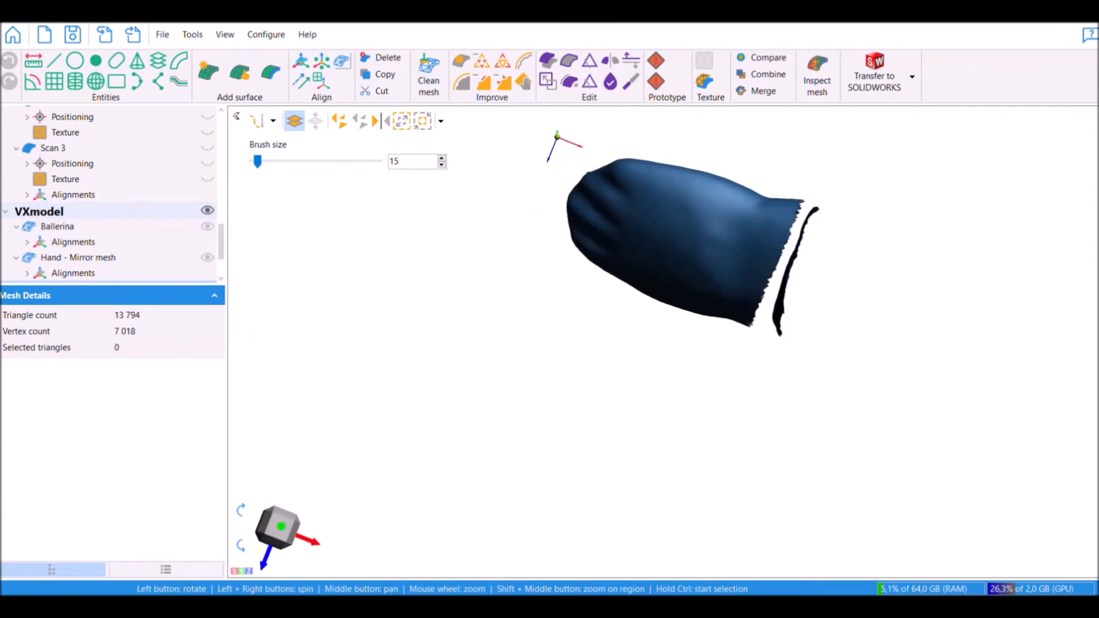
pyautogui.click(460, 61)
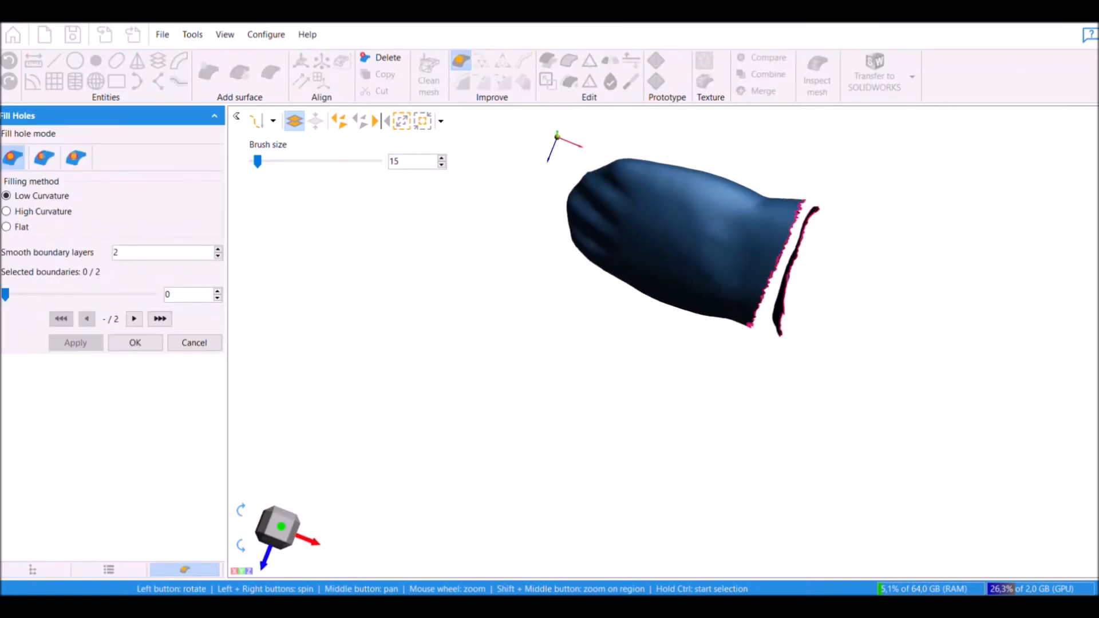
pyautogui.click(75, 157)
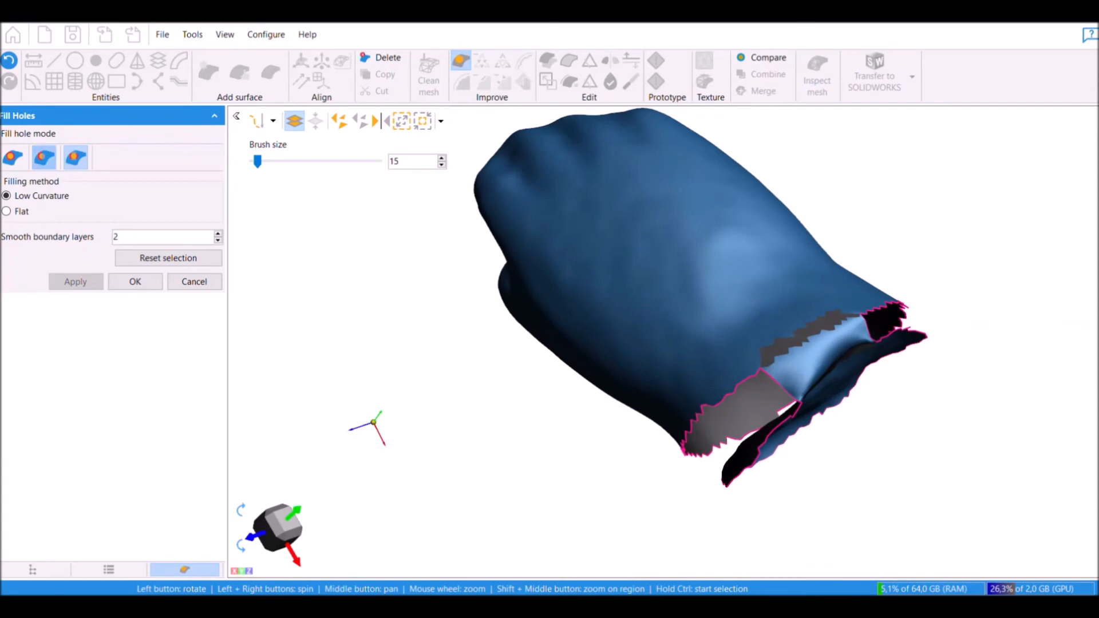
pyautogui.click(13, 157)
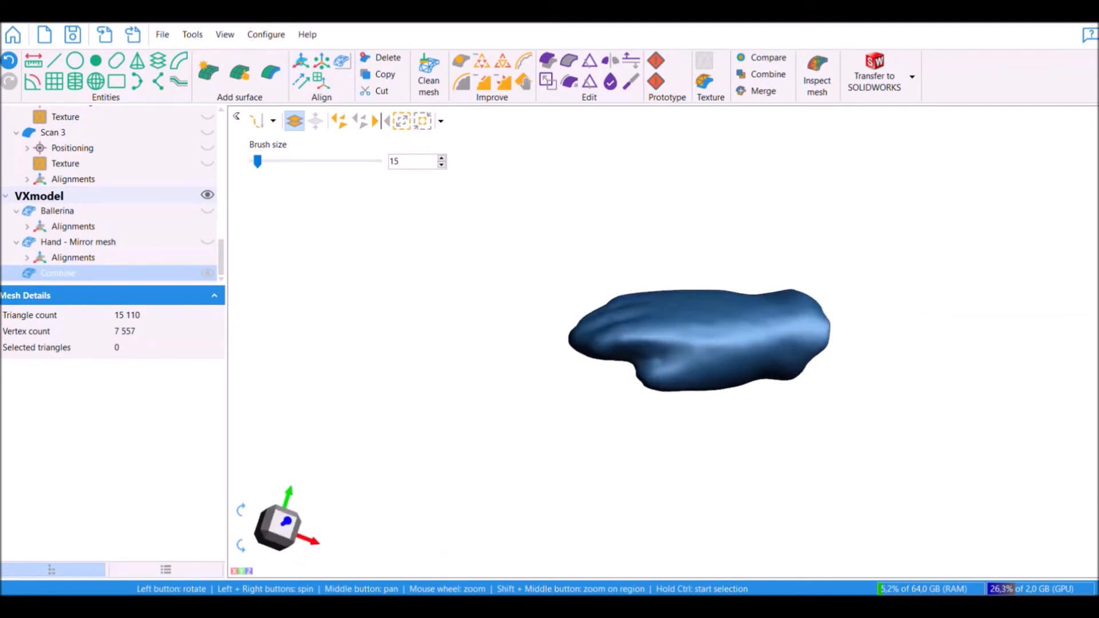
# Remove leftover source meshes so only the Hand mesh and Ballerina remain.
pyautogui.click(57, 211)
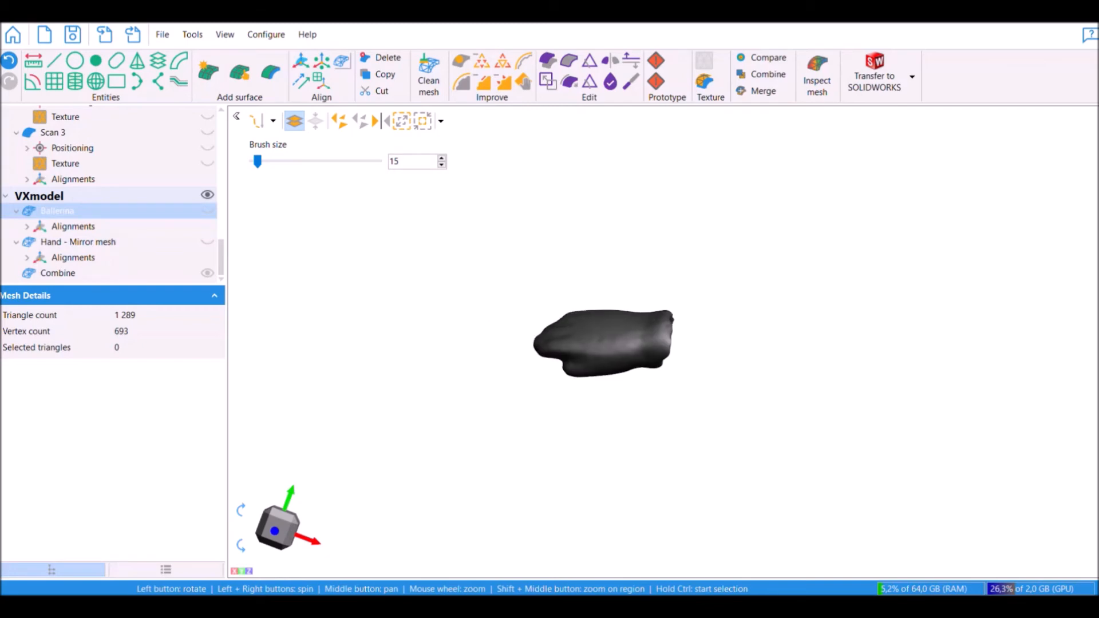
pyautogui.click(51, 258)
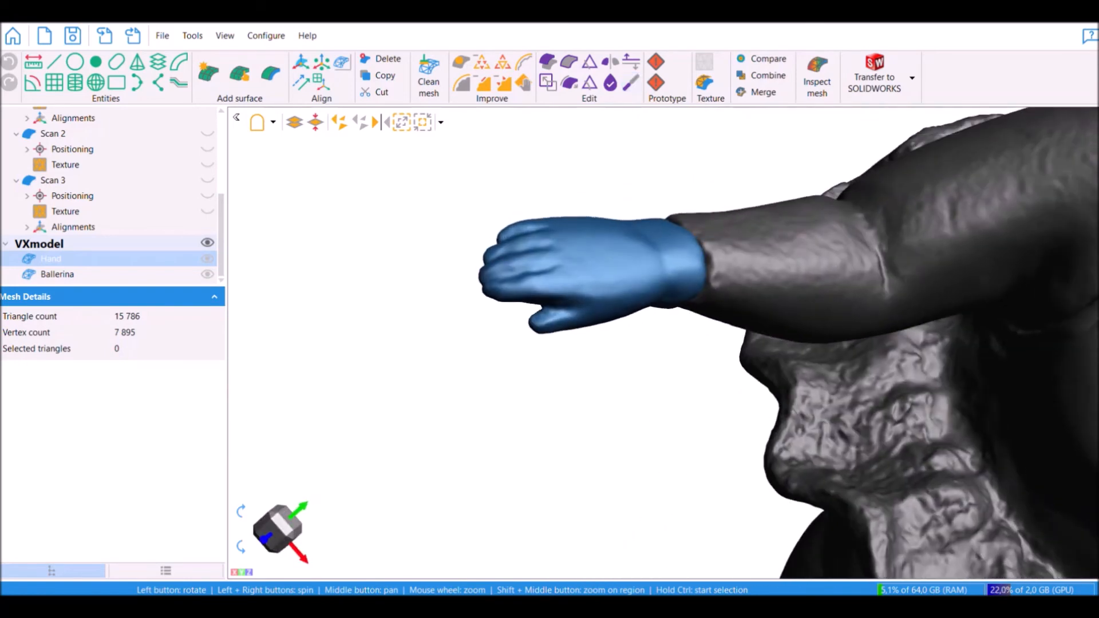
# Sculpt the hand with Deviation 0.10 and confirm the changes.
pyautogui.click(629, 84)
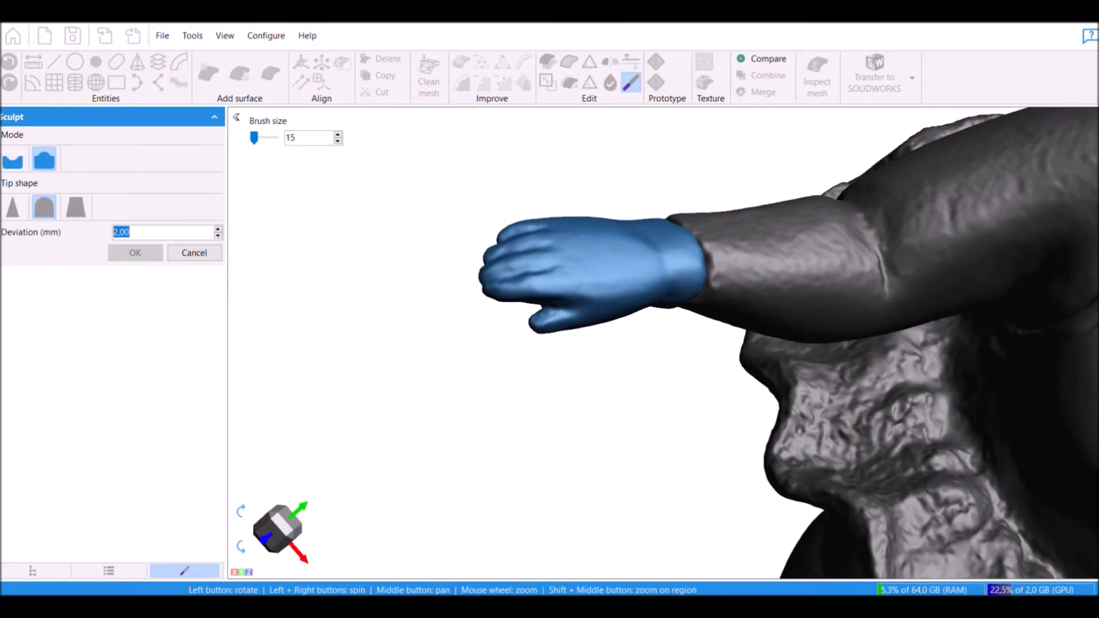
pyautogui.write(',1')
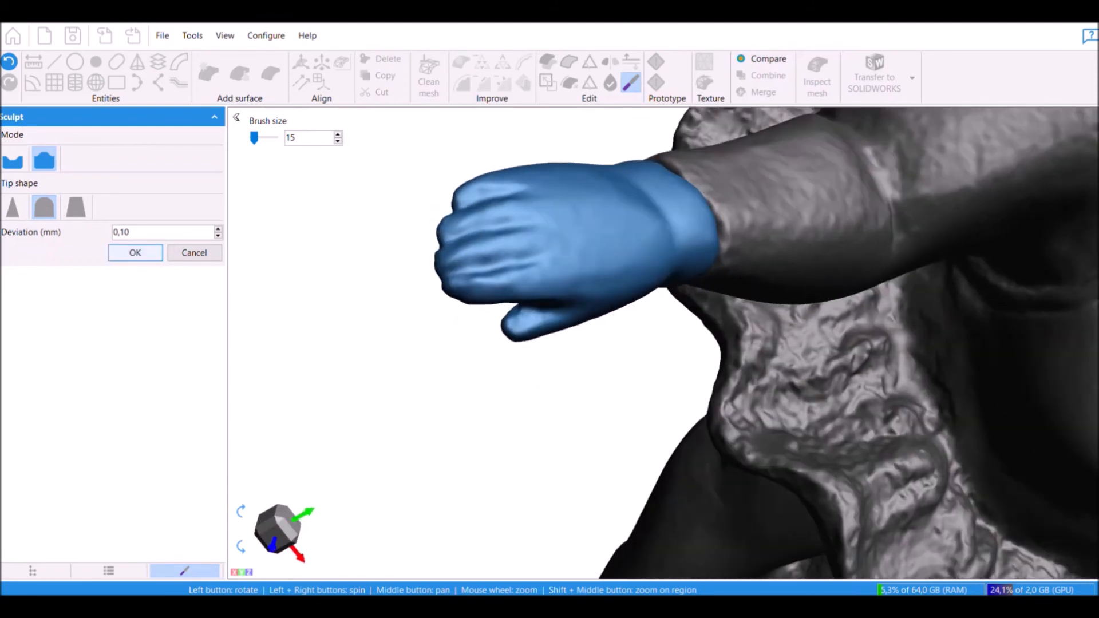
pyautogui.click(135, 251)
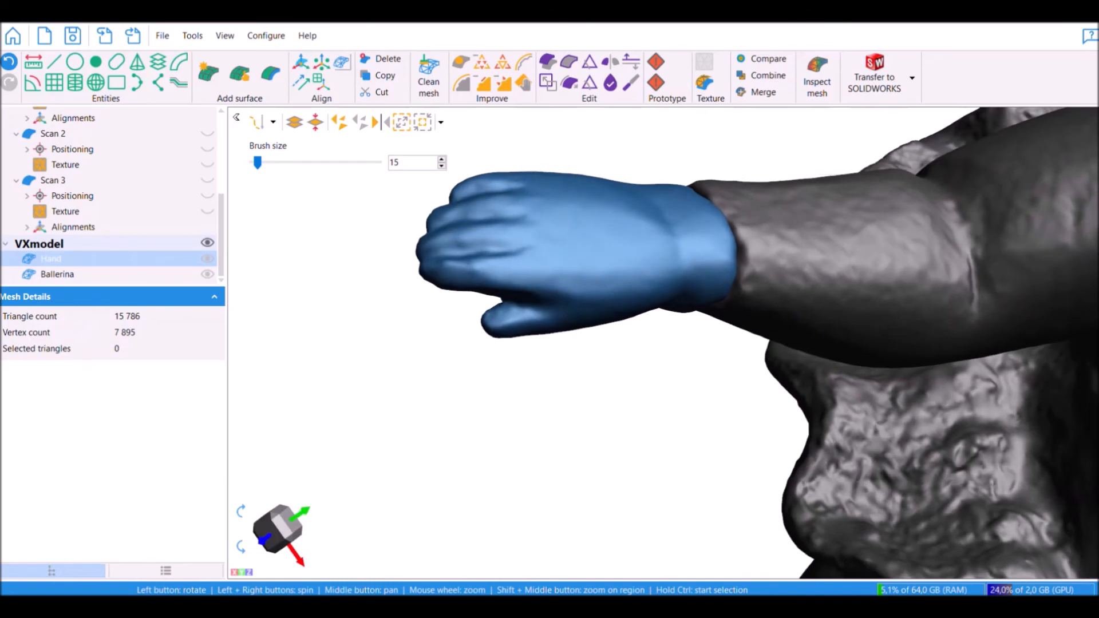
# Start Sandpaper smoothing on the hand with strength lowered to 10.
pyautogui.click(523, 82)
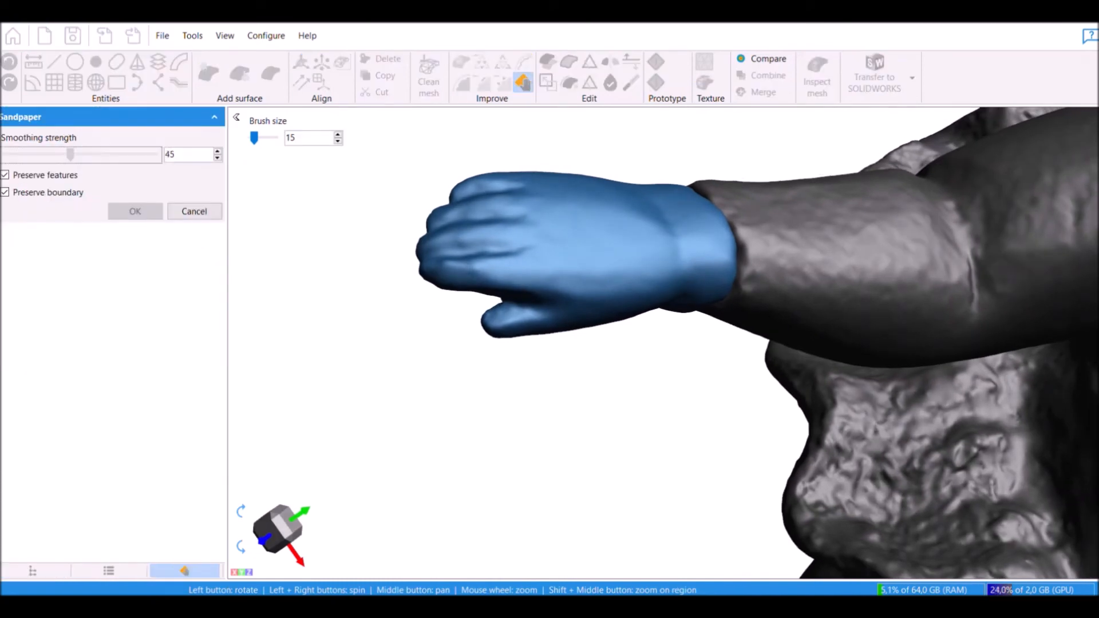
pyautogui.moveTo(70, 154); pyautogui.dragTo(20, 154)
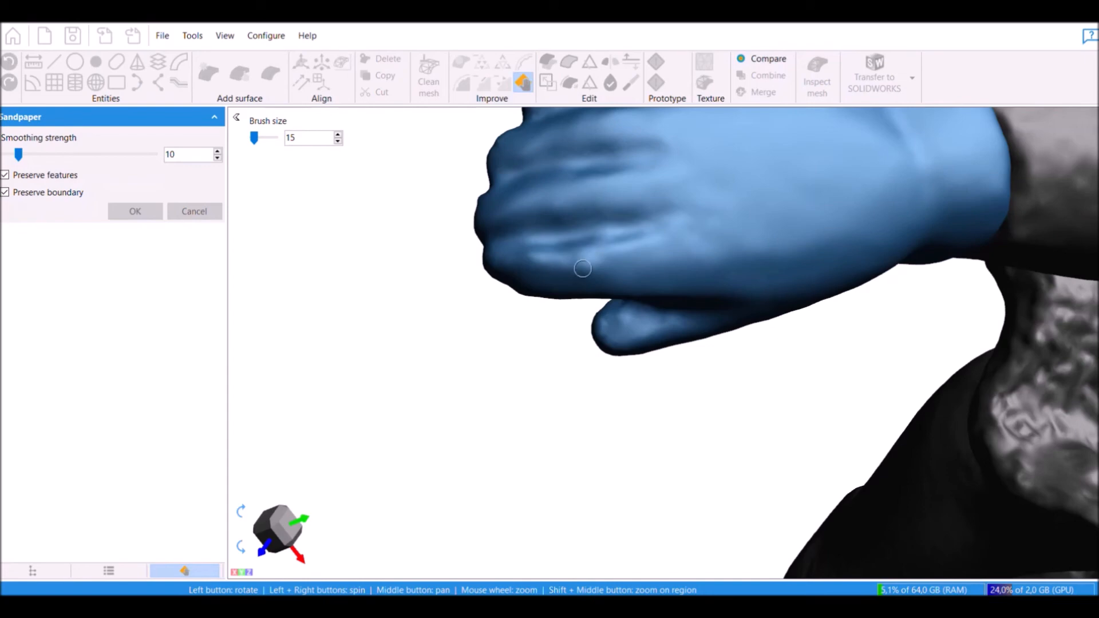
pyautogui.moveTo(505, 254)
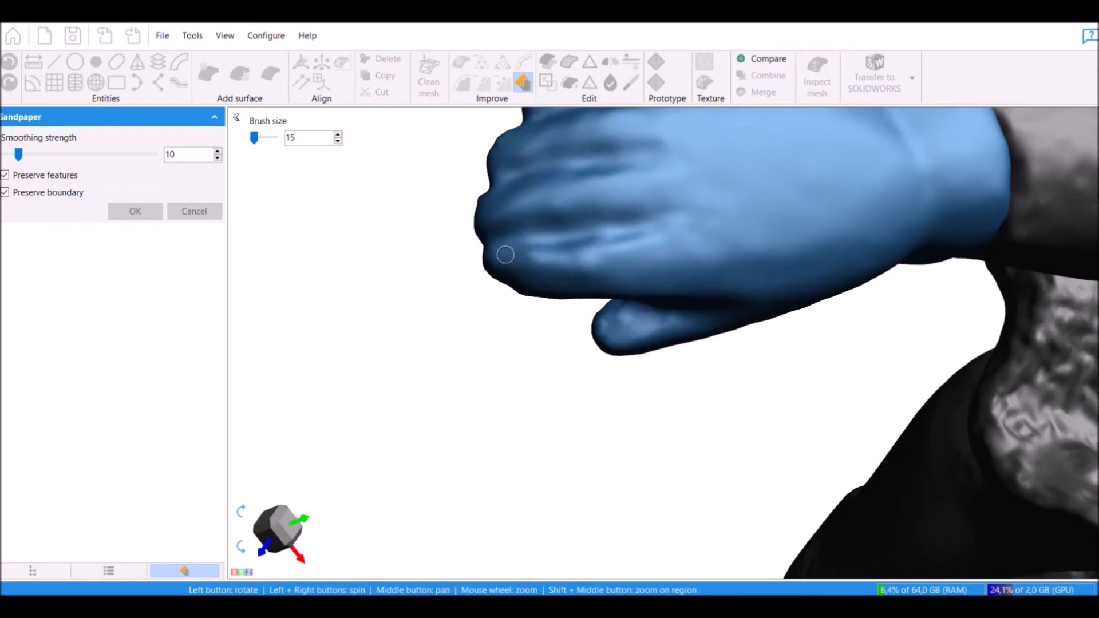